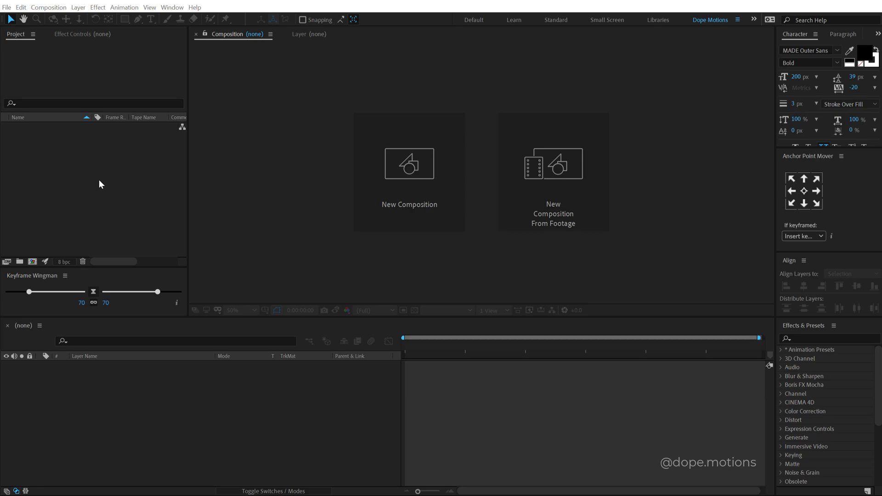
pyautogui.moveTo(88, 194)
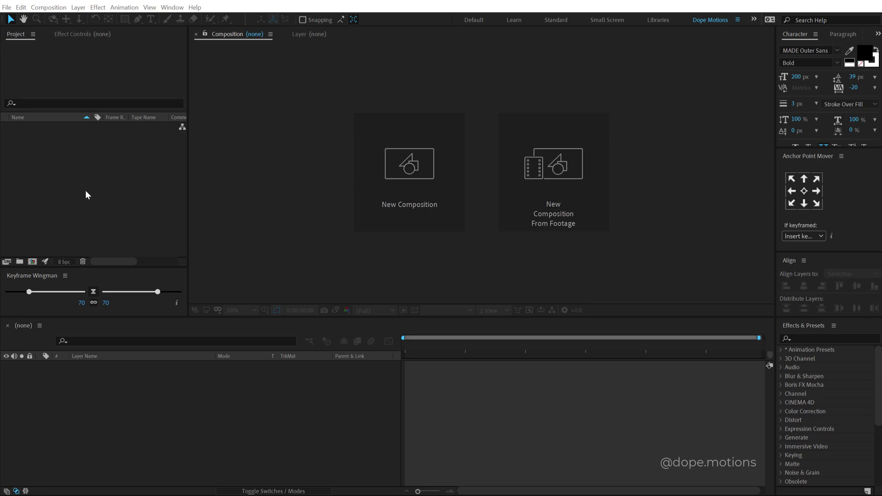
# Step: Create a new 1920×1080, 30 fps, 10-second composition named Render
pyautogui.click(409, 172)
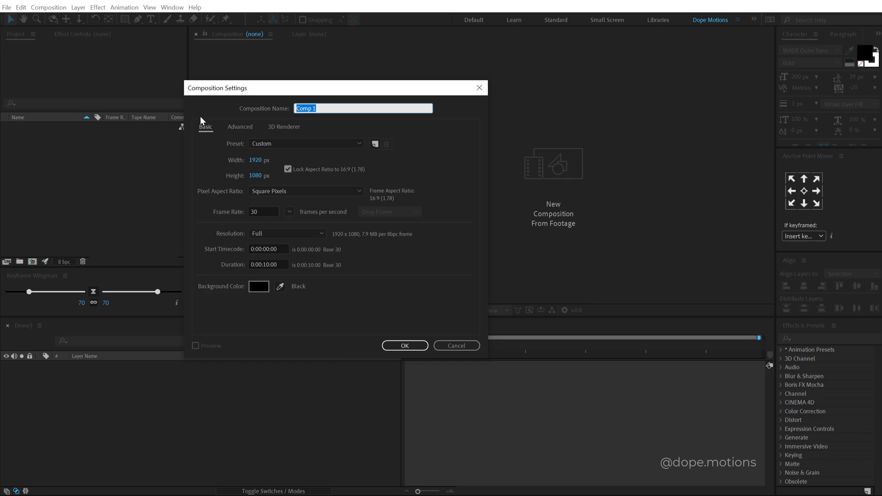
pyautogui.write('Render')
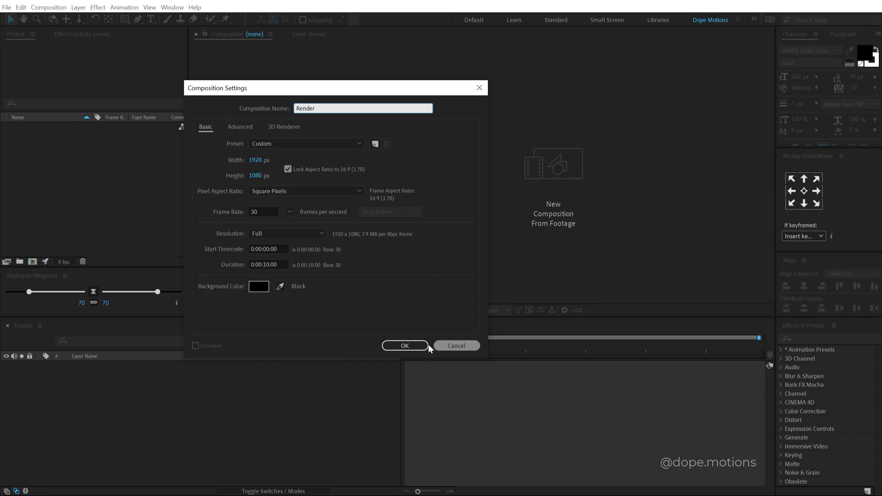
pyautogui.click(404, 346)
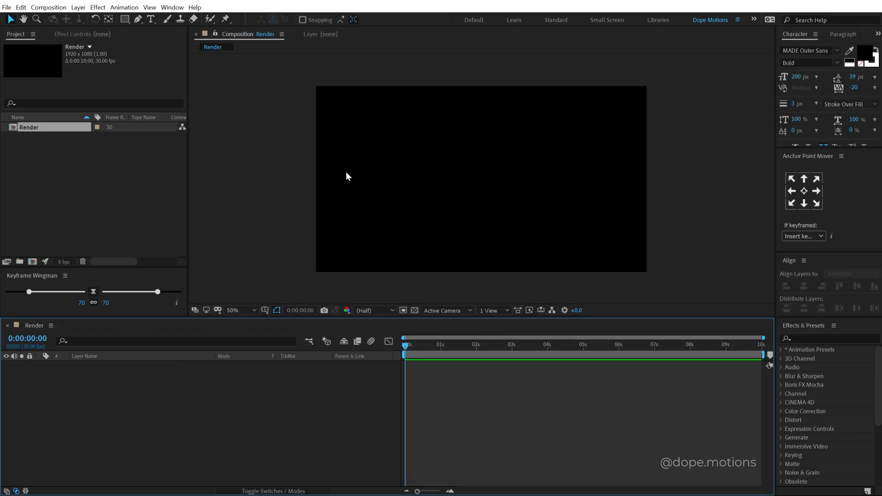
# Step: Add a centred outlined text layer reading DESIGN with the Type tool
pyautogui.click(151, 18)
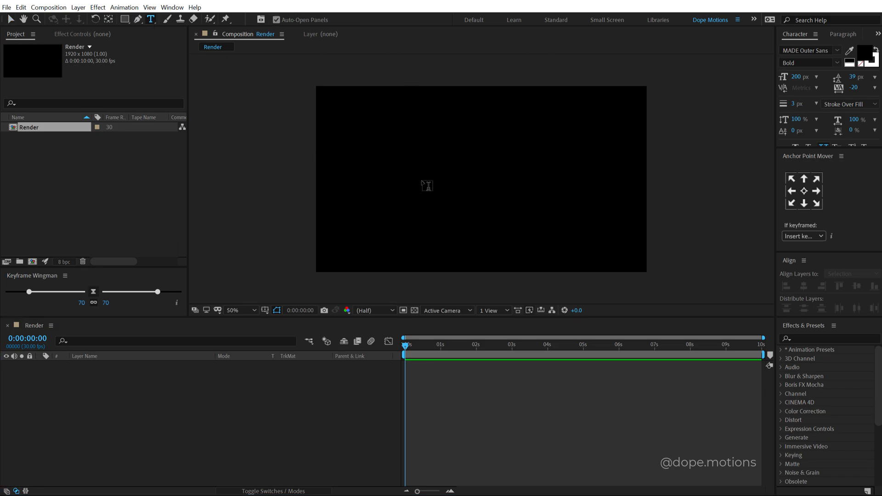
pyautogui.click(426, 185)
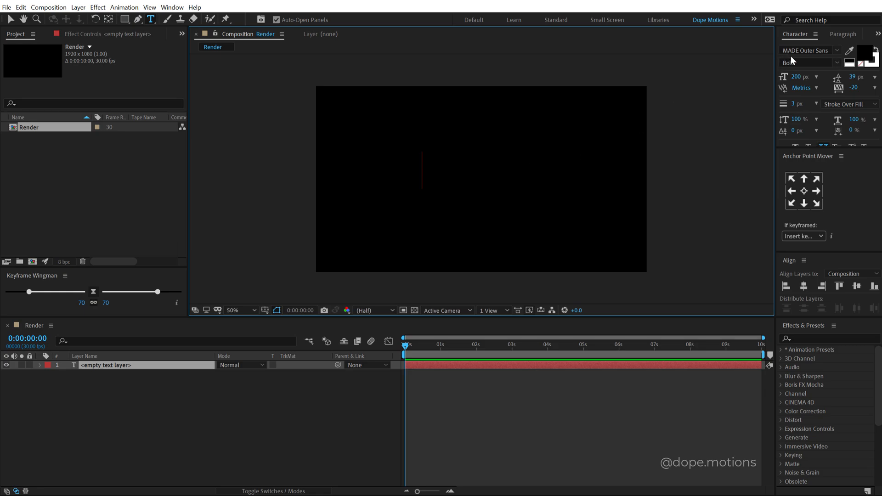
pyautogui.moveTo(426, 174)
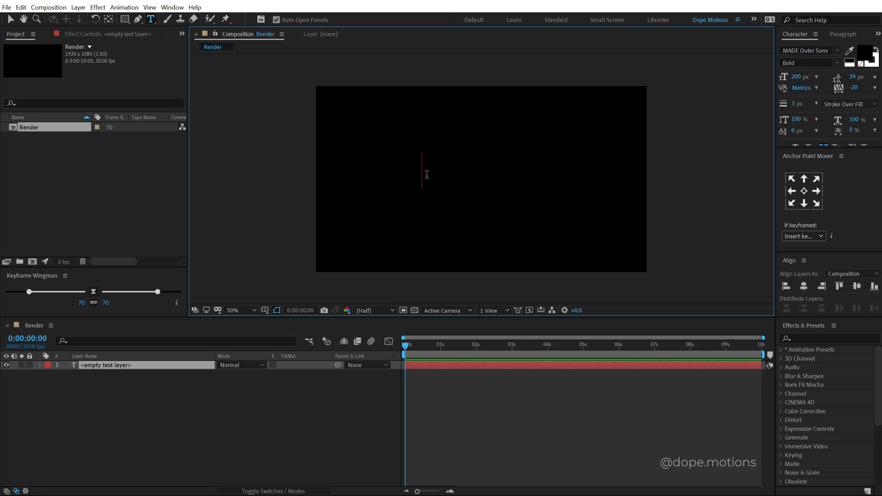
pyautogui.write('DESIGN')
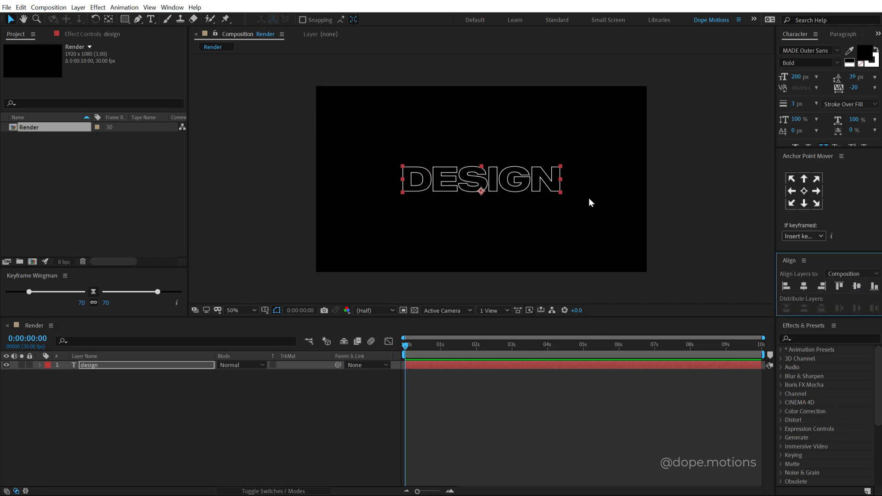
pyautogui.moveTo(213, 89)
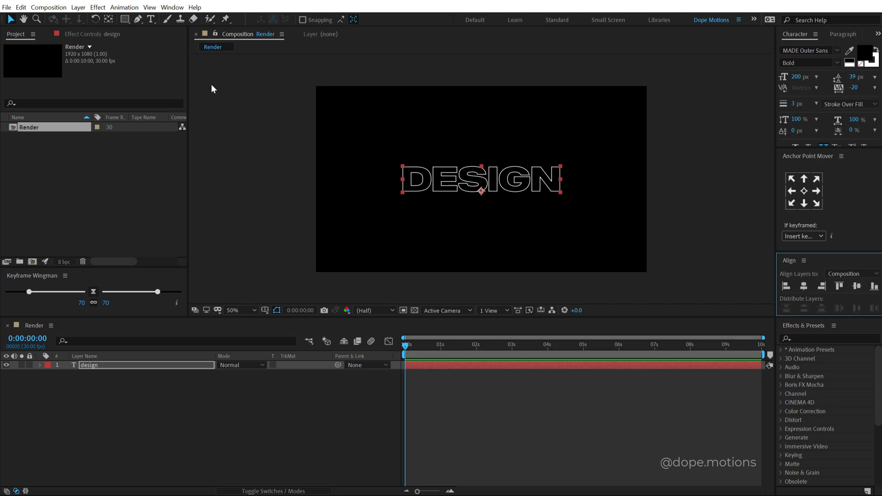
pyautogui.click(173, 7)
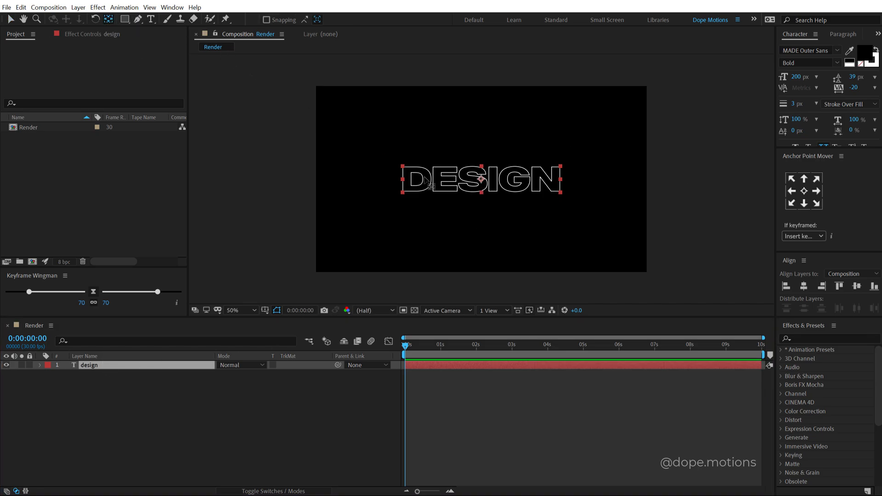
pyautogui.moveTo(433, 154)
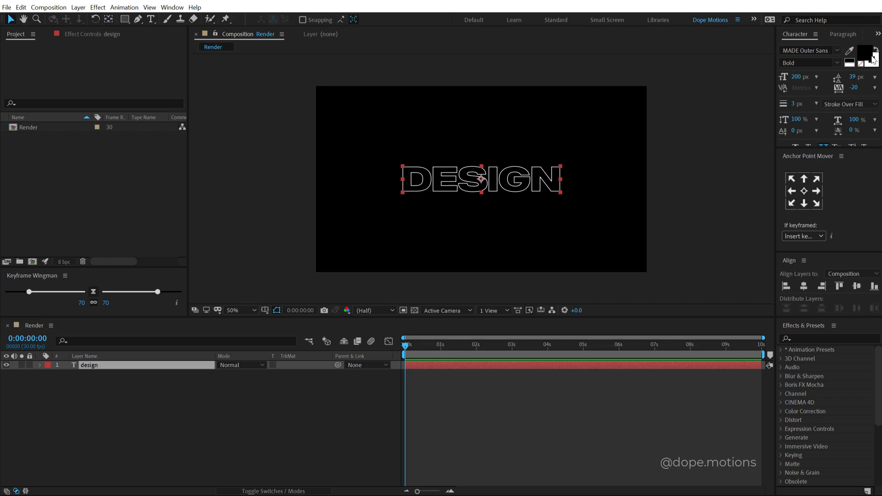
# Step: Set the text fill to black (000000) and the outline to white (FFFFFF)
pyautogui.click(864, 53)
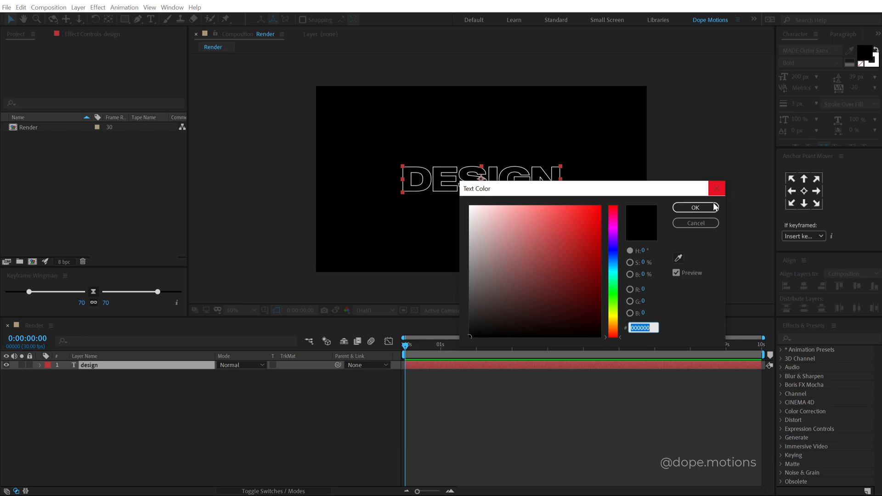
pyautogui.click(694, 207)
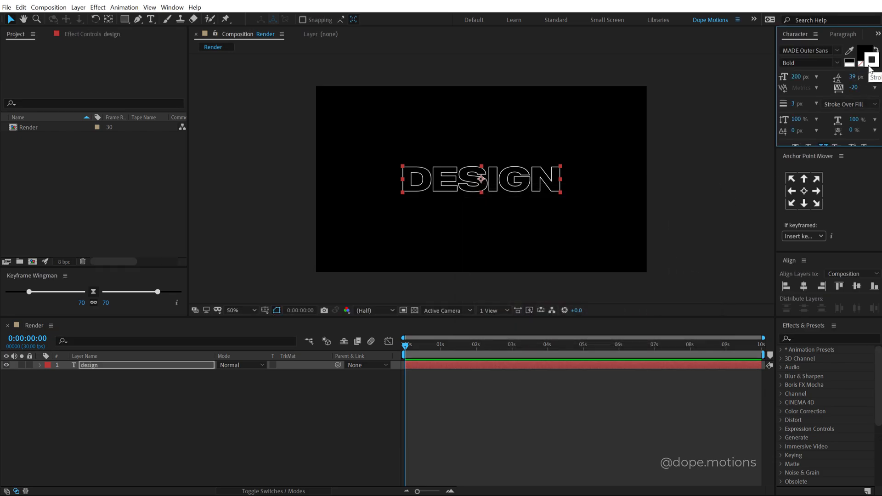
pyautogui.click(848, 54)
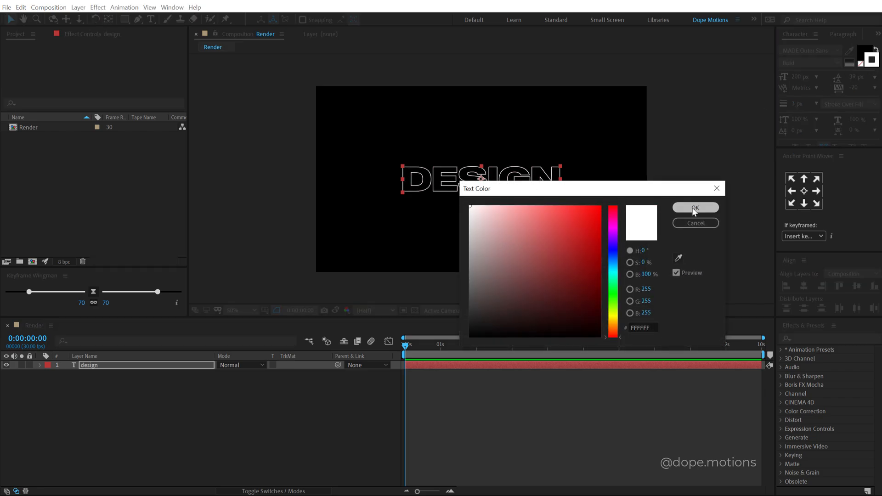
pyautogui.click(696, 208)
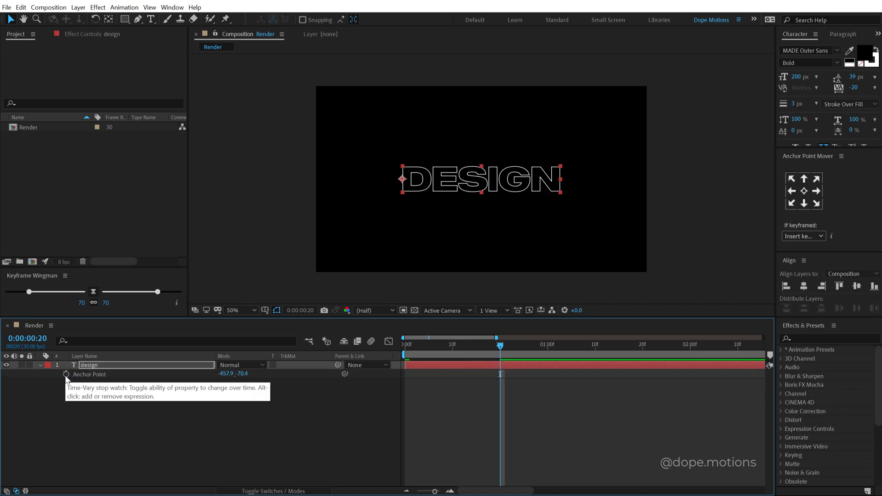
# Step: Keyframe Anchor Point, Position and Scale so the anchor reaches the right edge and Scale hits 0,100 at 2:00
pyautogui.click(32, 365)
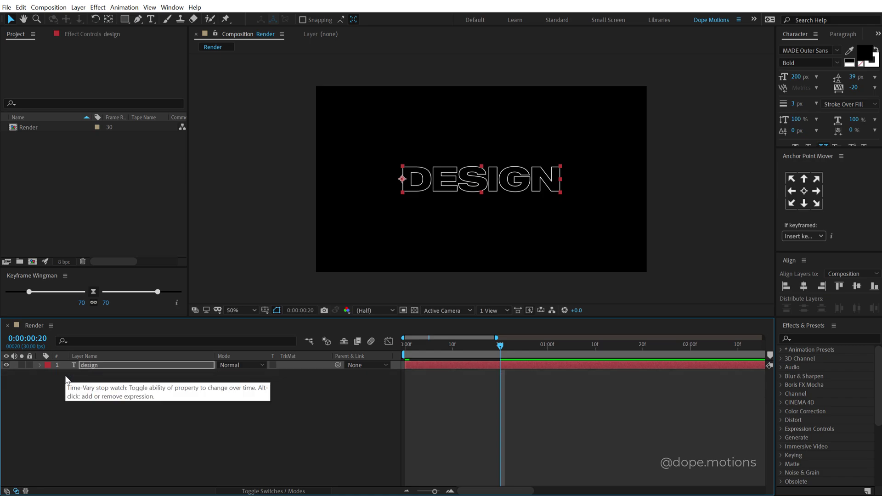
pyautogui.click(42, 365)
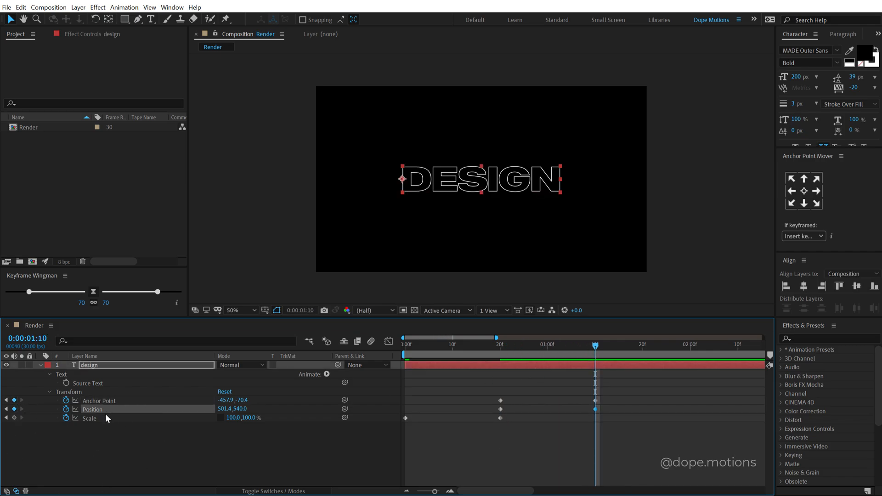
pyautogui.click(90, 418)
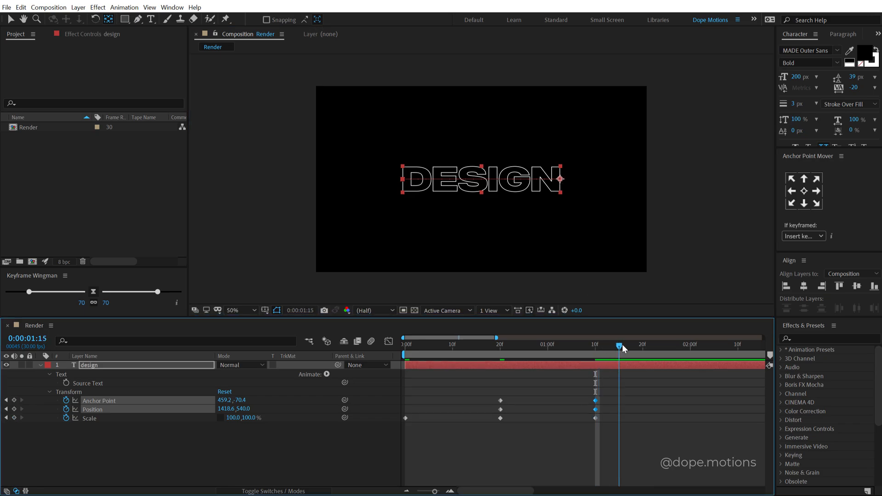
pyautogui.click(689, 345)
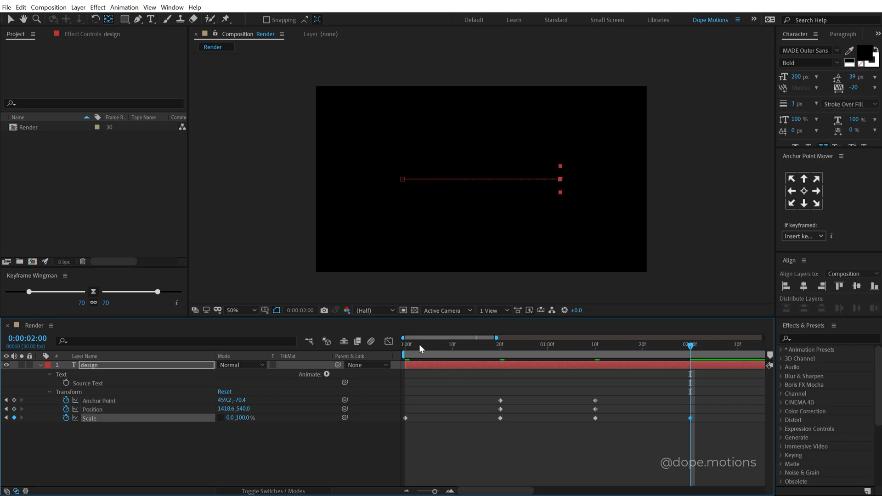
pyautogui.click(613, 345)
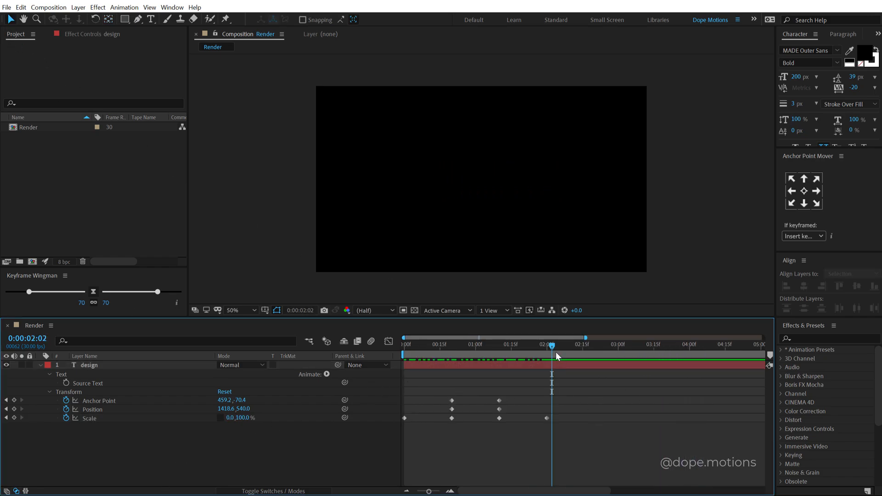
pyautogui.moveTo(553, 343); pyautogui.dragTo(546, 344)
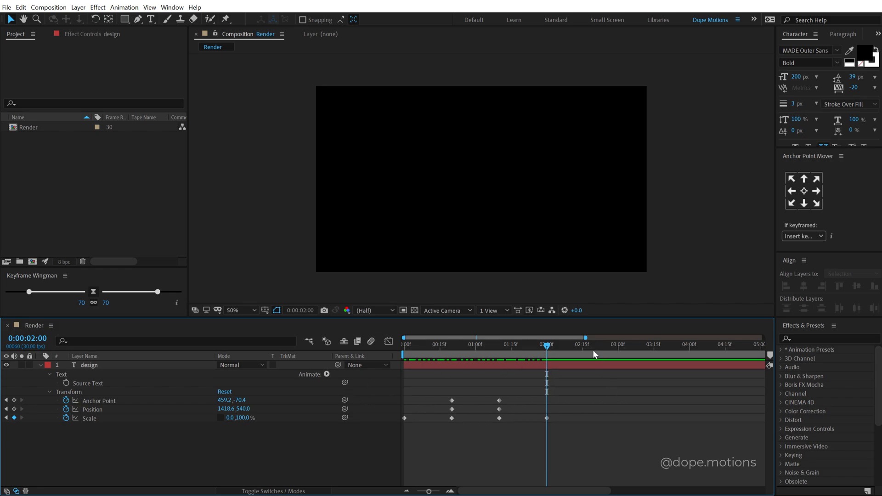
# Step: Pre-compose the animated DESIGN layer into a composition named Text and open it
pyautogui.click(90, 366)
pyautogui.write('Text')
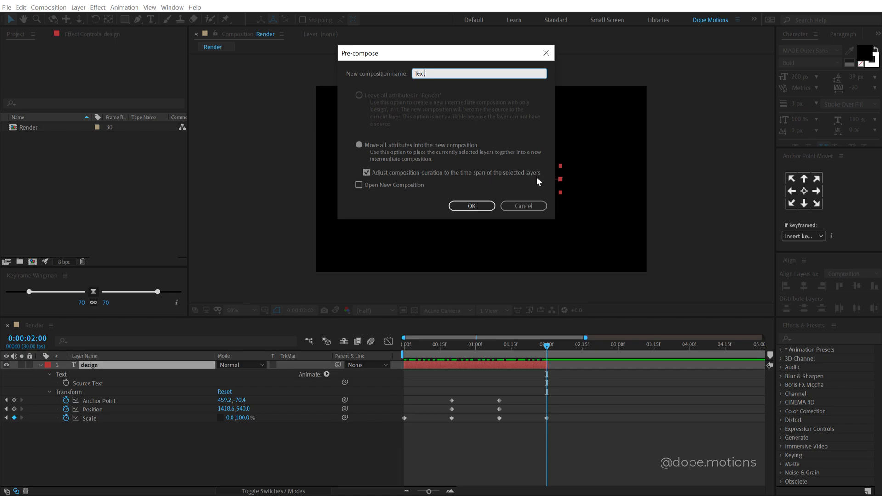
pyautogui.click(472, 206)
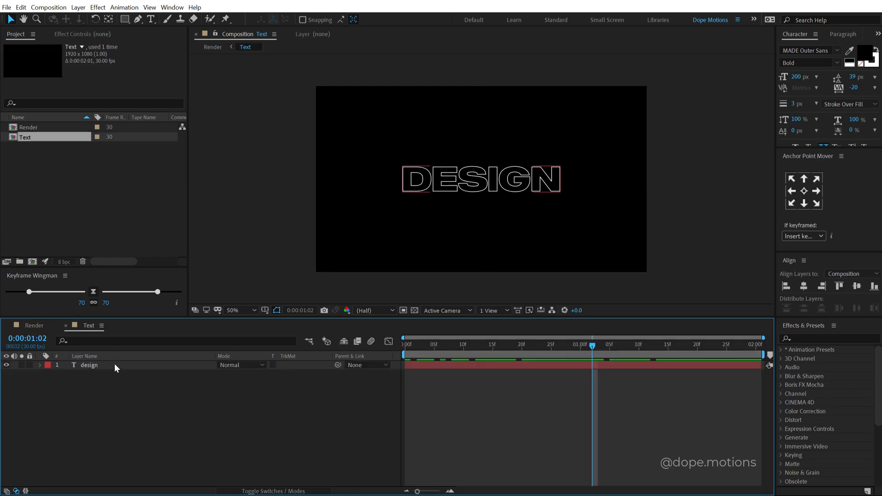
pyautogui.click(90, 366)
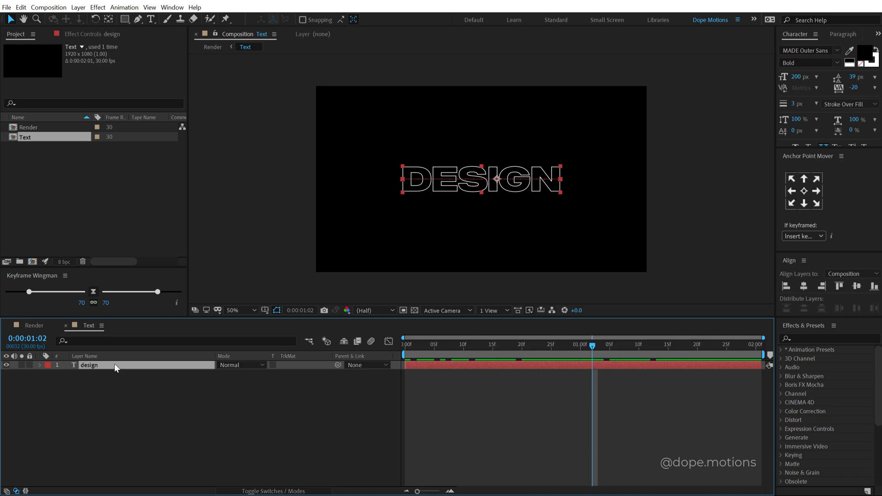
pyautogui.moveTo(24, 279)
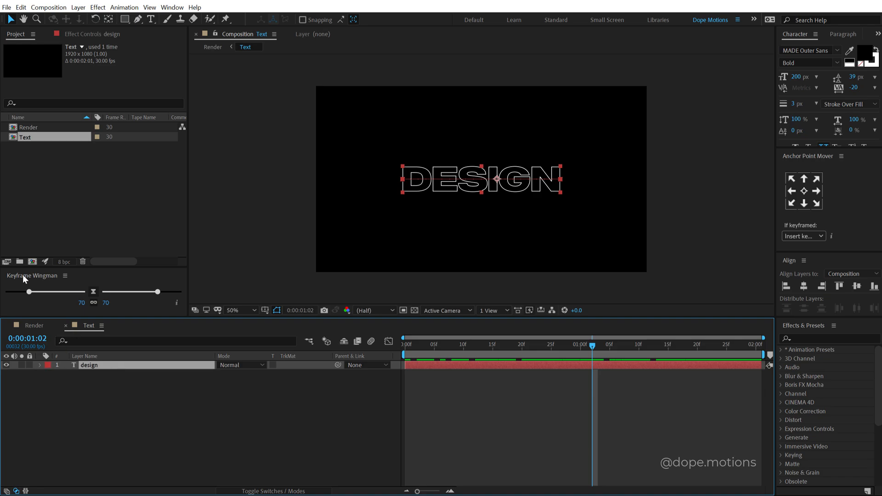
pyautogui.moveTo(29, 277)
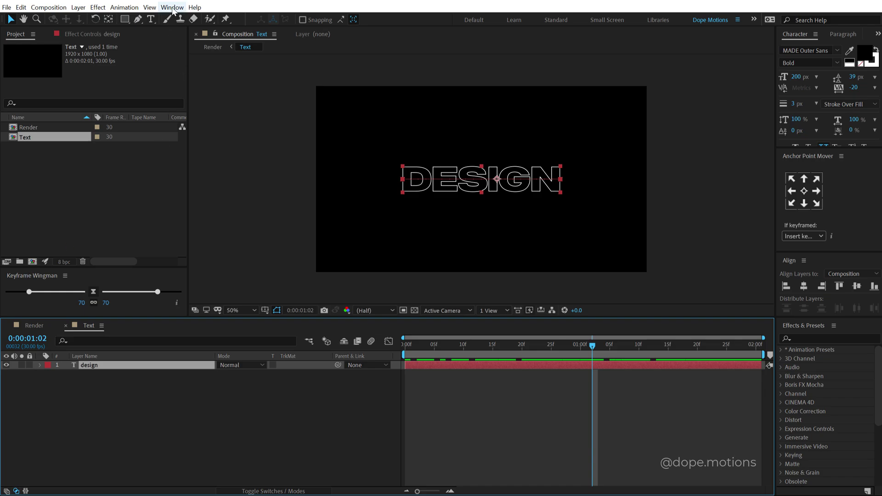
pyautogui.click(173, 8)
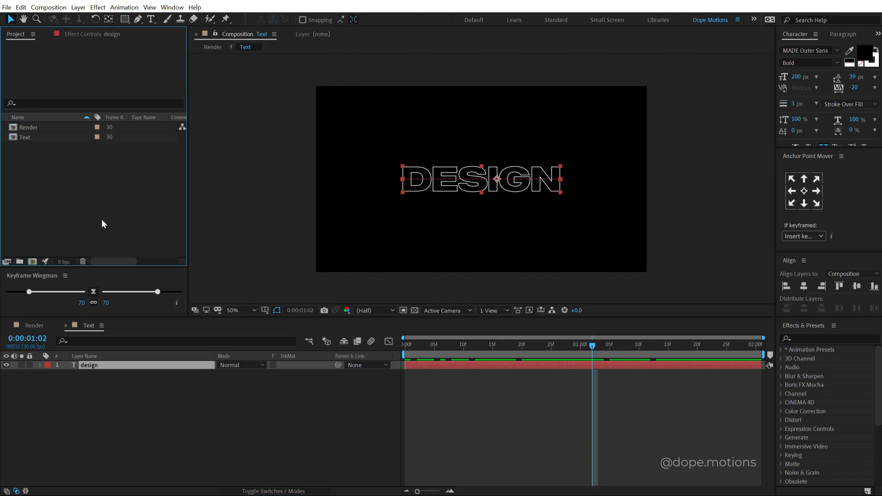
pyautogui.moveTo(137, 370)
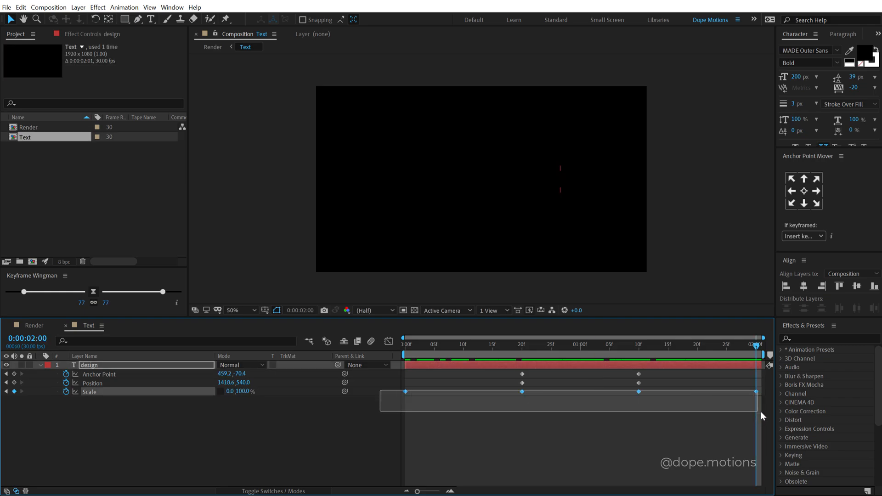
# Step: Easy Ease the Scale keyframes and raise their influence to about 83% for a sharp speed peak
pyautogui.click(404, 392)
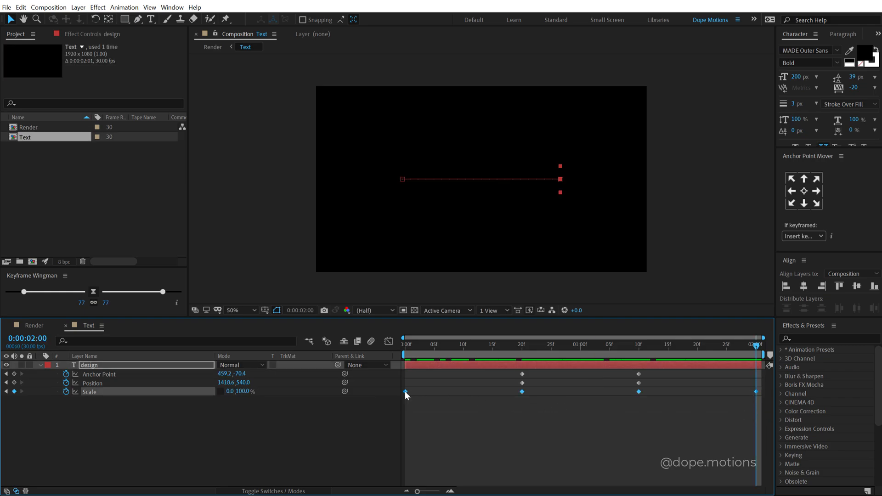
pyautogui.rightClick(403, 391)
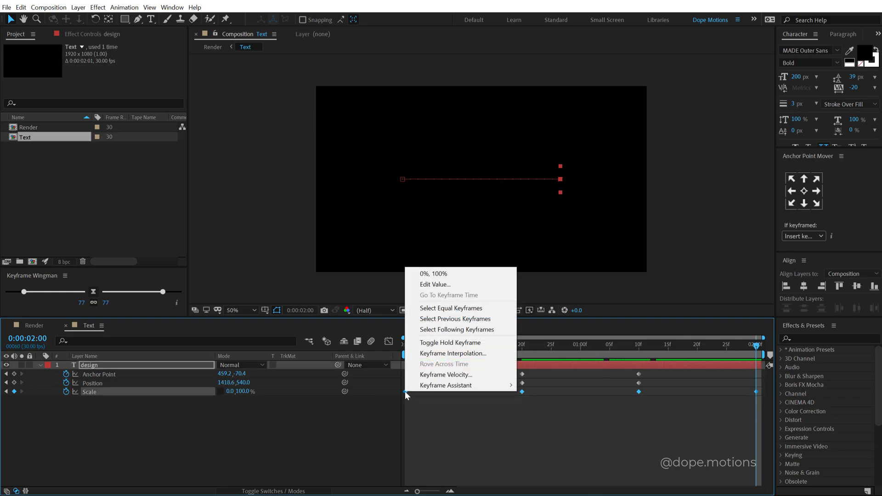
pyautogui.moveTo(446, 385)
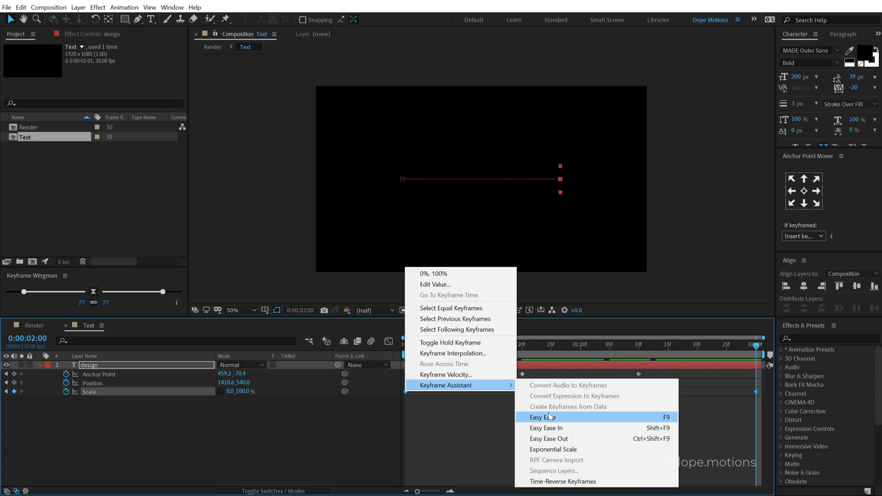
pyautogui.click(542, 417)
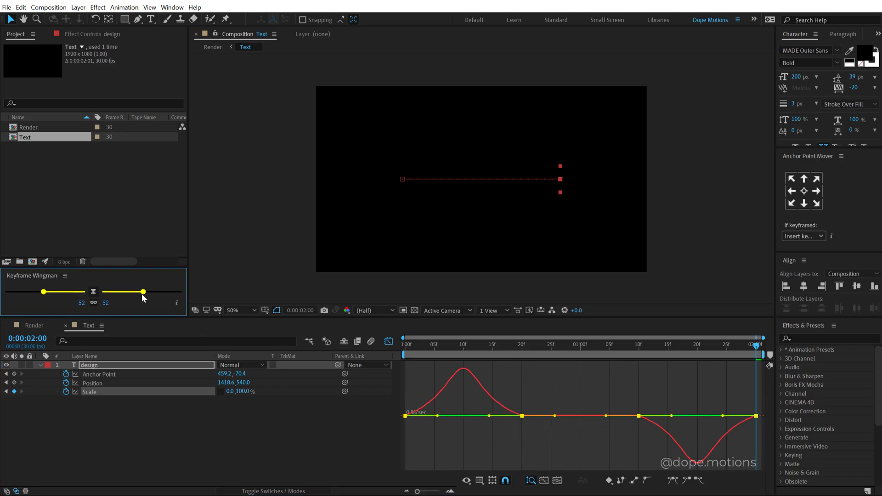
pyautogui.moveTo(143, 291); pyautogui.dragTo(178, 291)
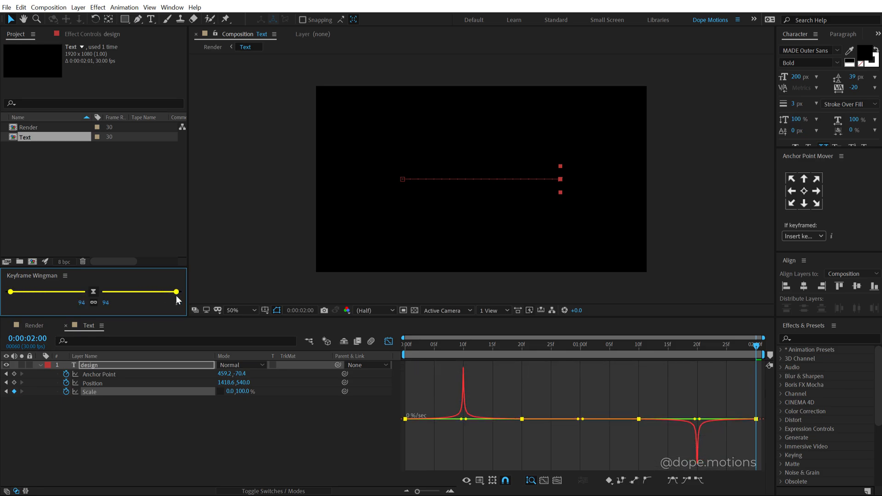
pyautogui.moveTo(175, 293); pyautogui.dragTo(135, 292)
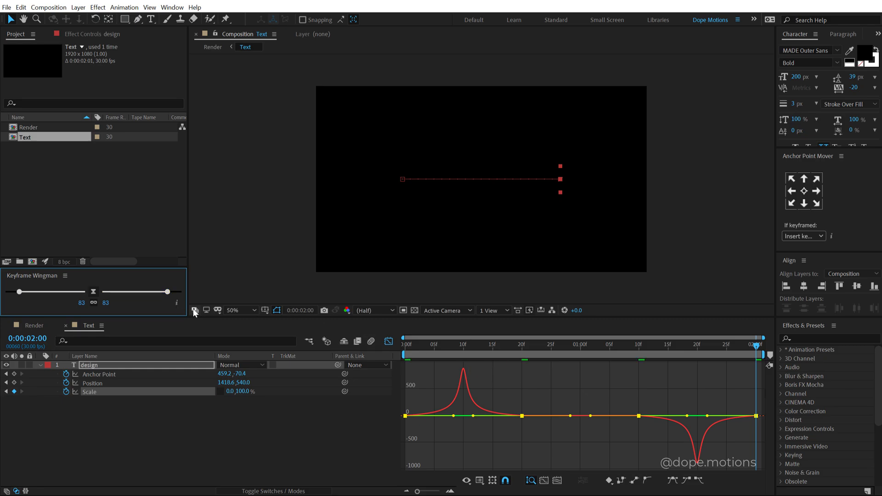
pyautogui.moveTo(106, 307)
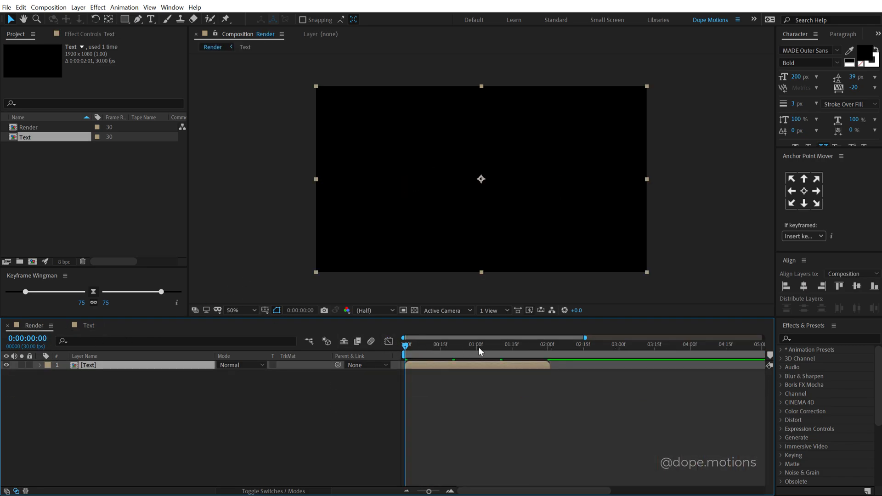
pyautogui.moveTo(479, 370)
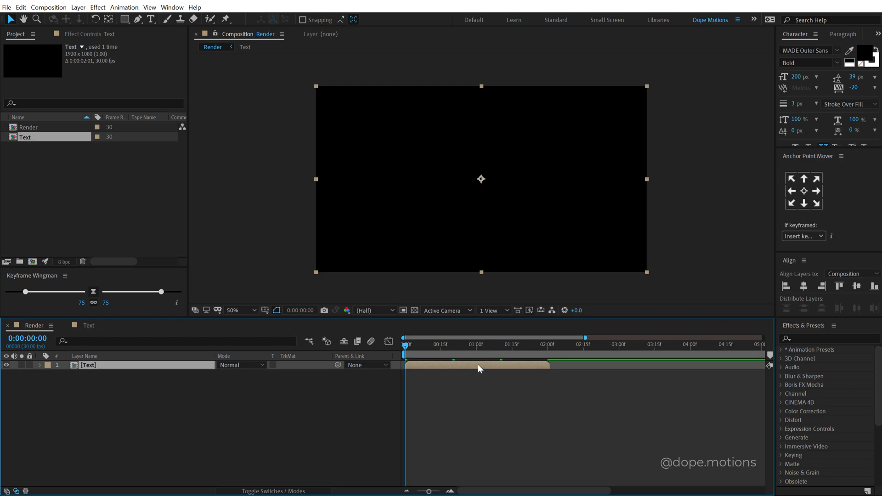
# Step: Duplicate the Text layer with Ctrl+D and start the copy later in the timeline
pyautogui.press('ctrl+d')
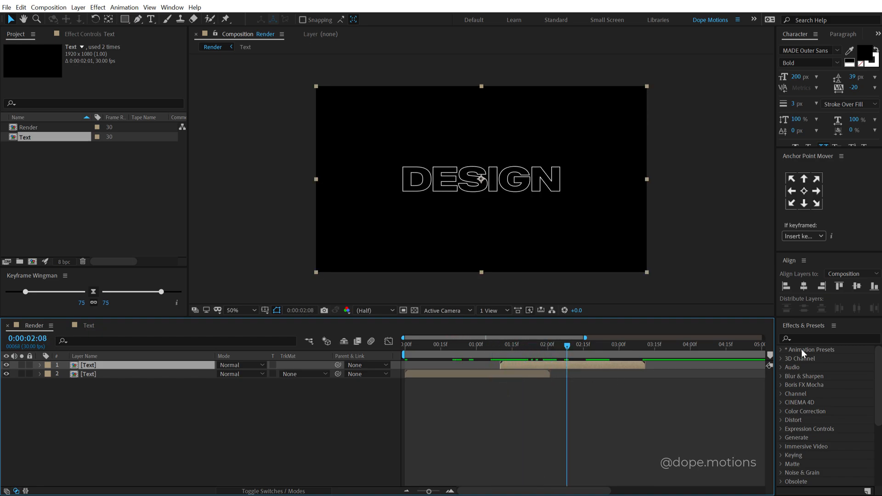
# Step: Apply Invert to the top Text layer and stagger seven duplicated Text layers into a staircase
pyautogui.write('inv')
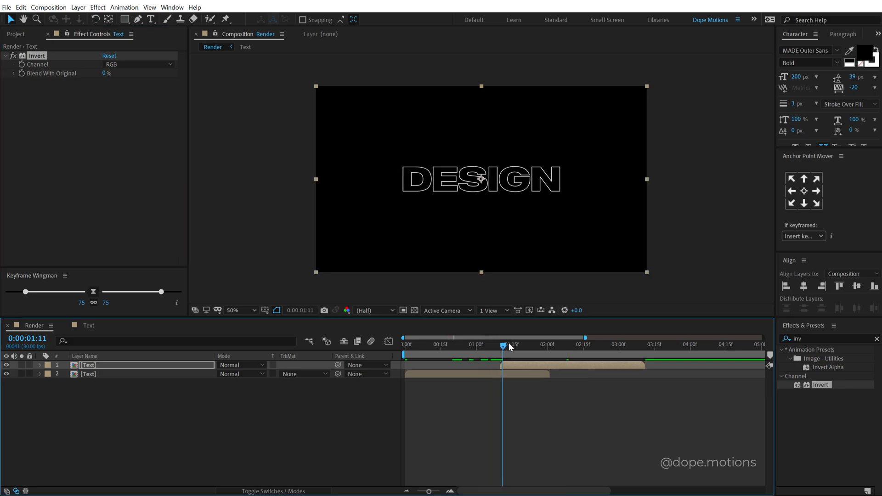
pyautogui.moveTo(504, 343); pyautogui.dragTo(593, 344)
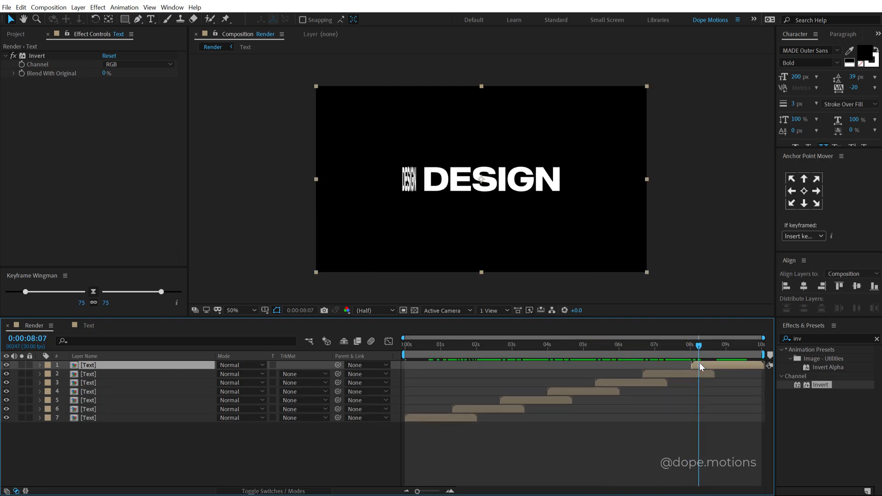
pyautogui.click(521, 344)
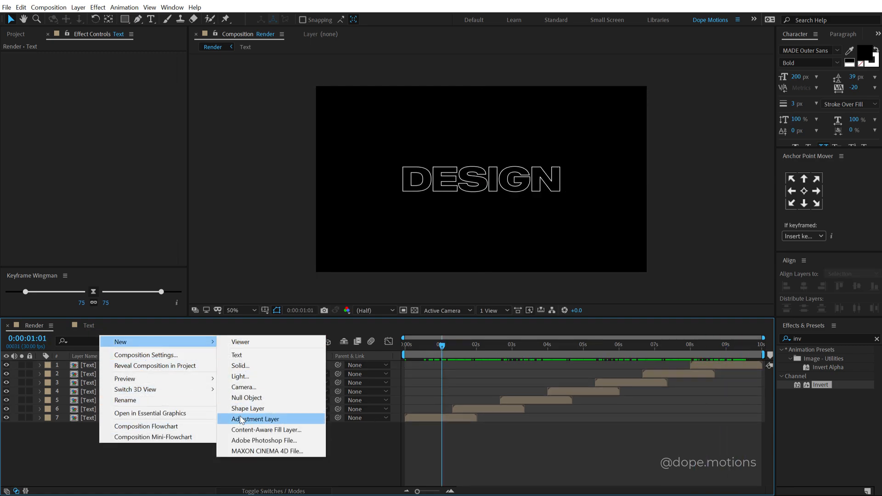
# Step: Add an adjustment layer named Time with a Time Displacement effect above the Text layers
pyautogui.click(255, 419)
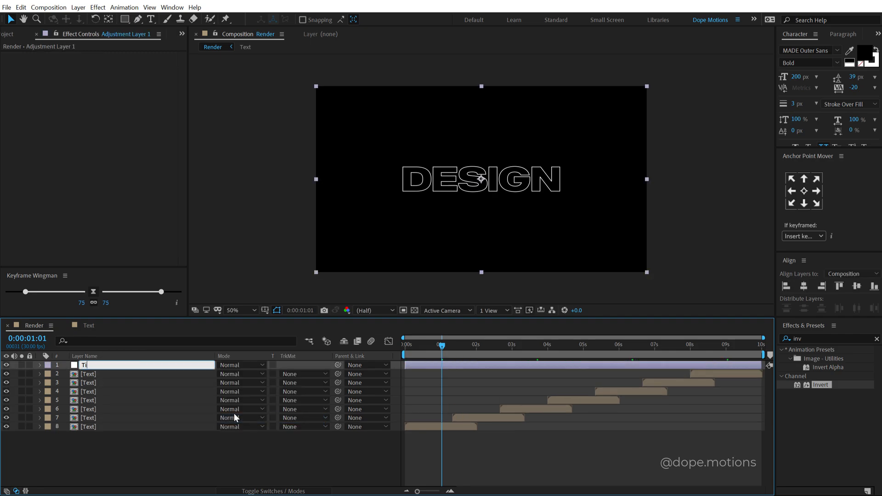
pyautogui.write('ime')
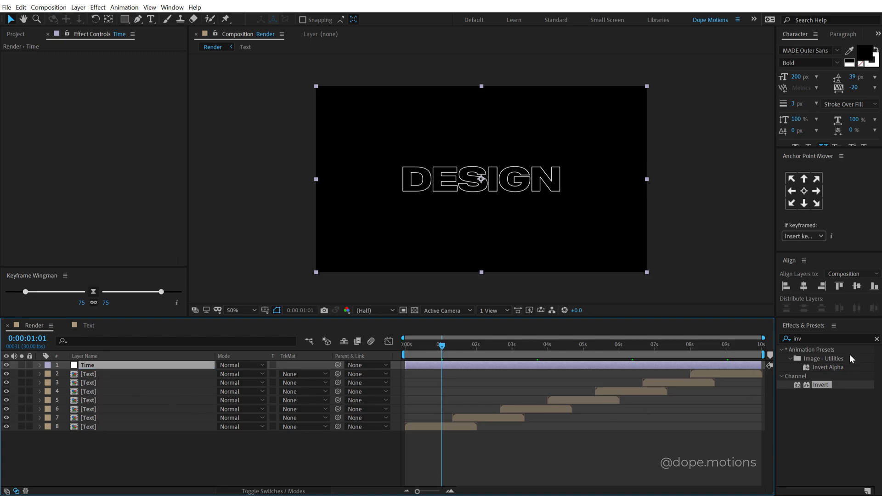
pyautogui.write('time d')
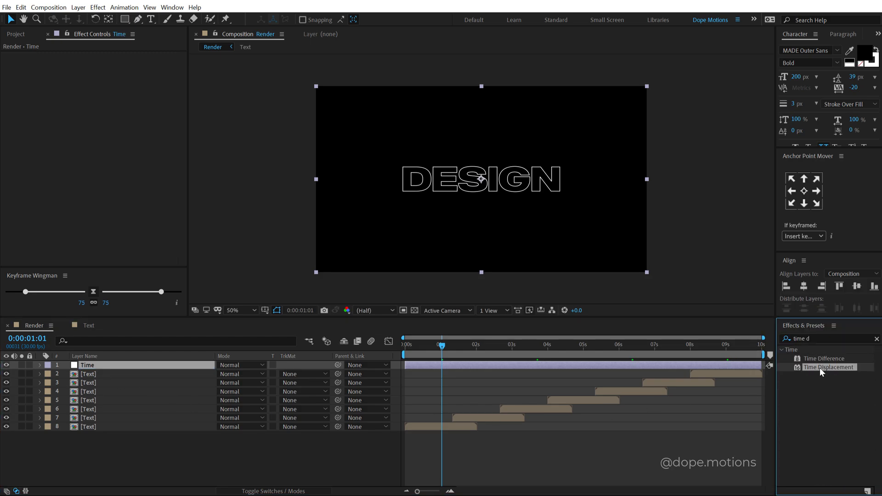
pyautogui.doubleClick(829, 368)
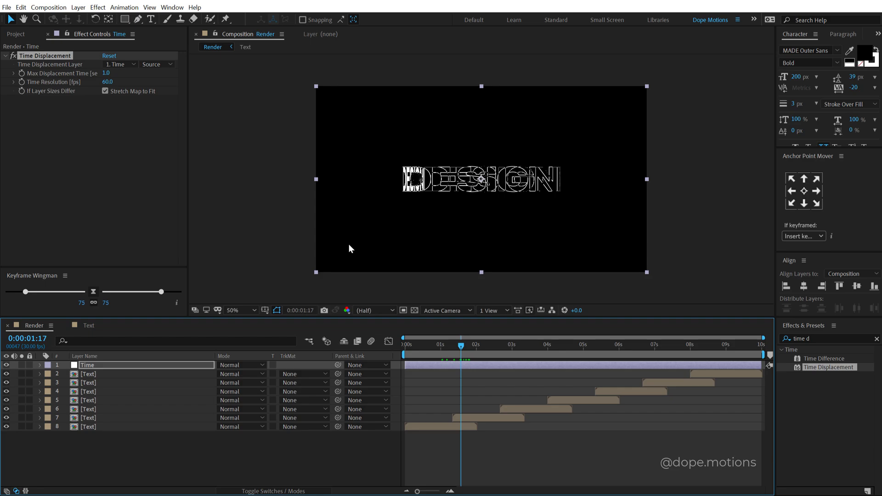
pyautogui.click(16, 34)
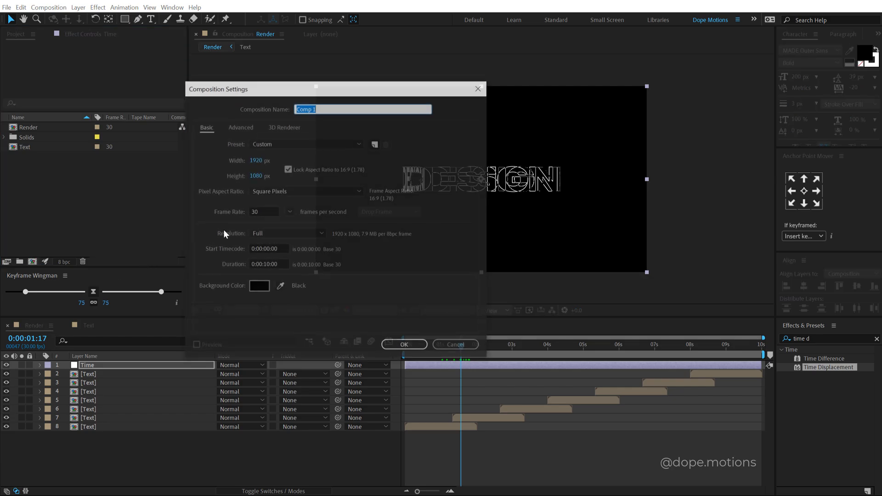
# Step: Create a new composition named Map
pyautogui.write('Map')
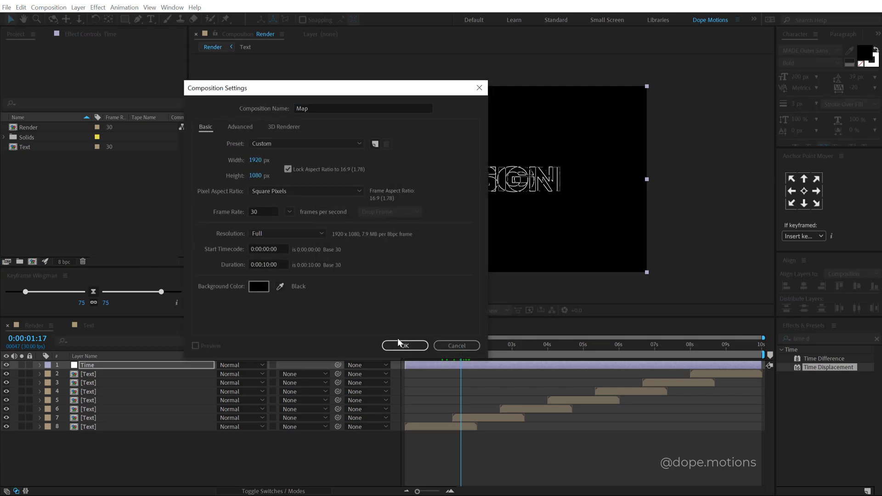
pyautogui.click(405, 344)
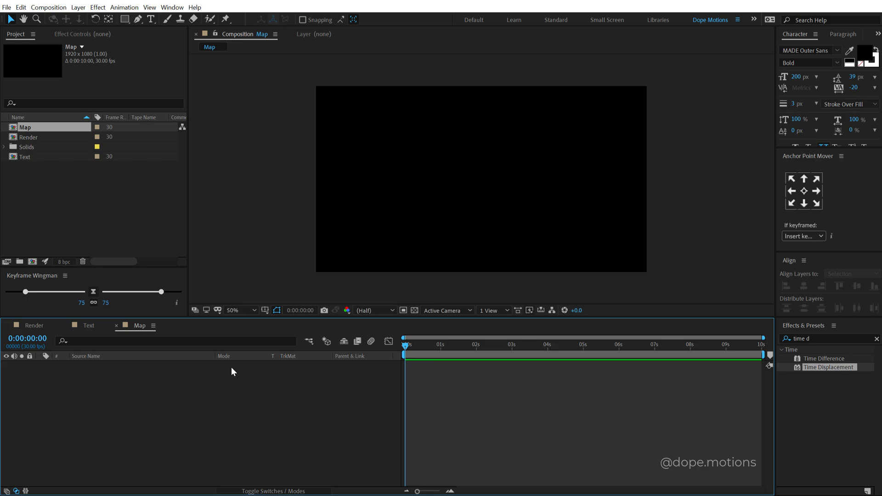
pyautogui.moveTo(207, 380)
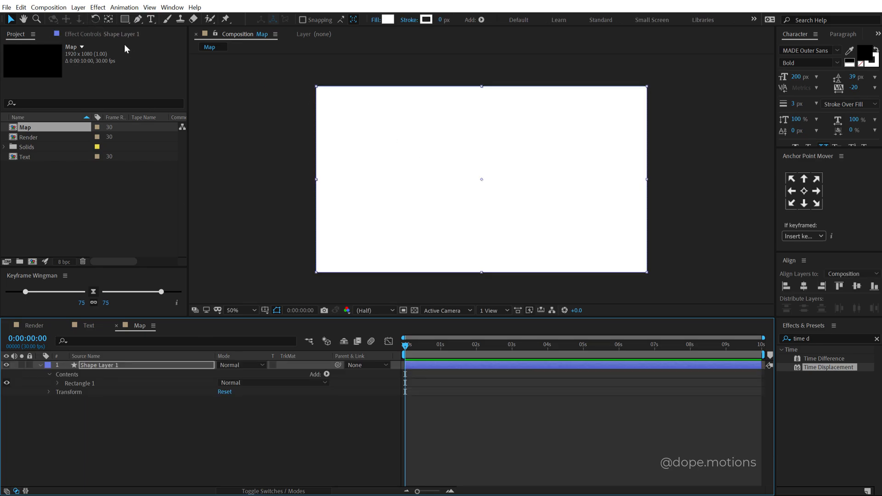
pyautogui.moveTo(124, 18)
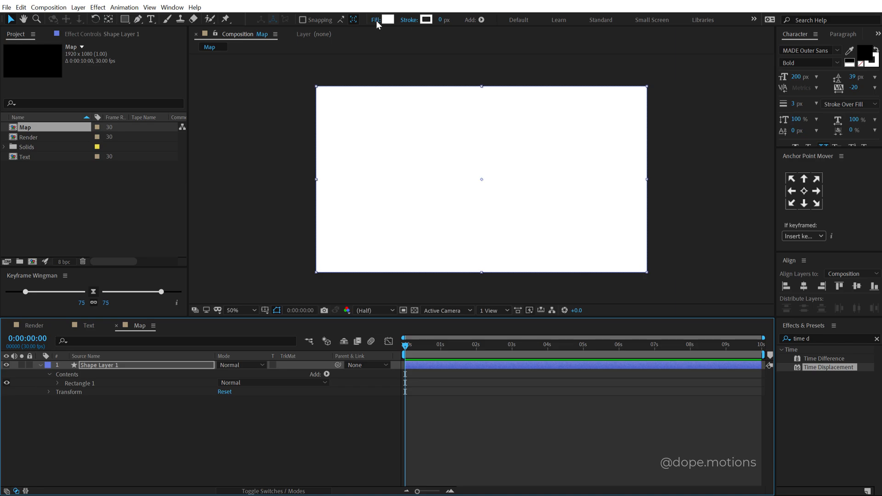
# Step: Give the full-frame rectangle a linear gradient fill edited to black-white-black
pyautogui.click(374, 19)
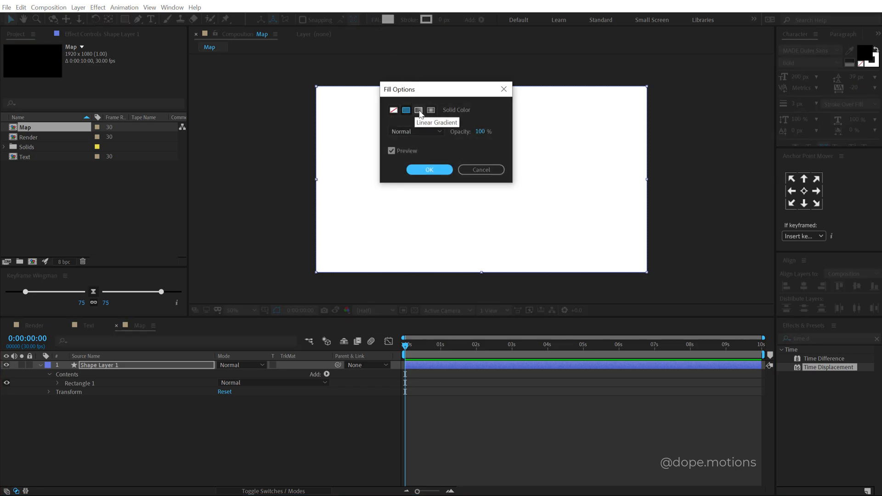
pyautogui.click(429, 169)
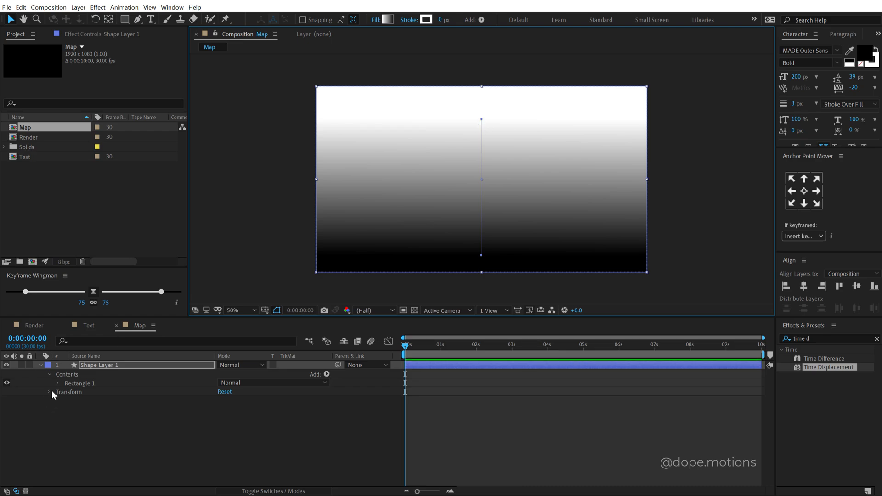
pyautogui.click(57, 384)
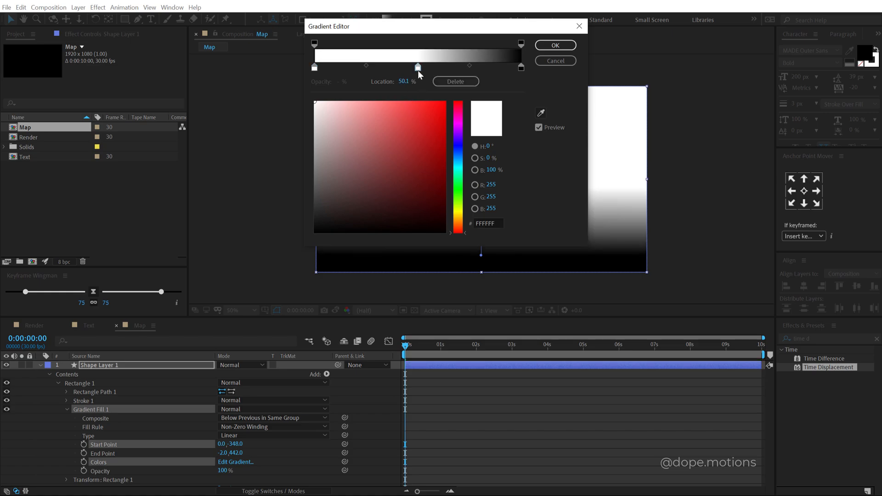
pyautogui.click(314, 68)
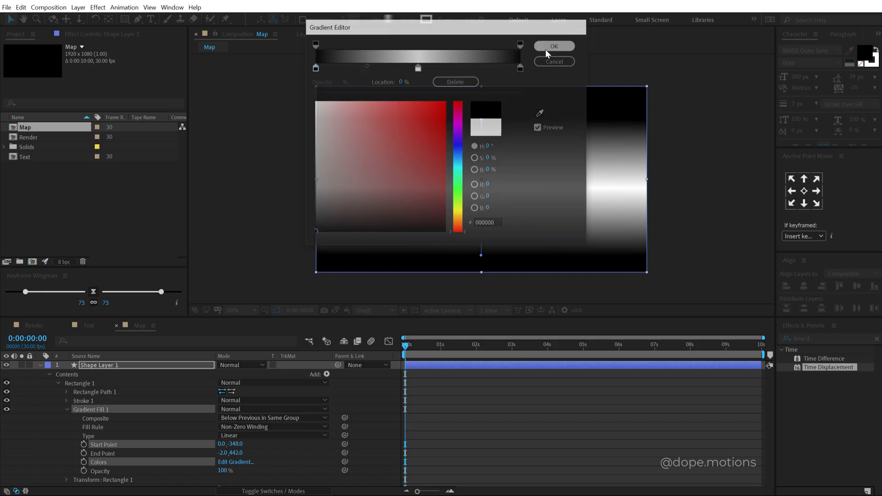
pyautogui.click(555, 46)
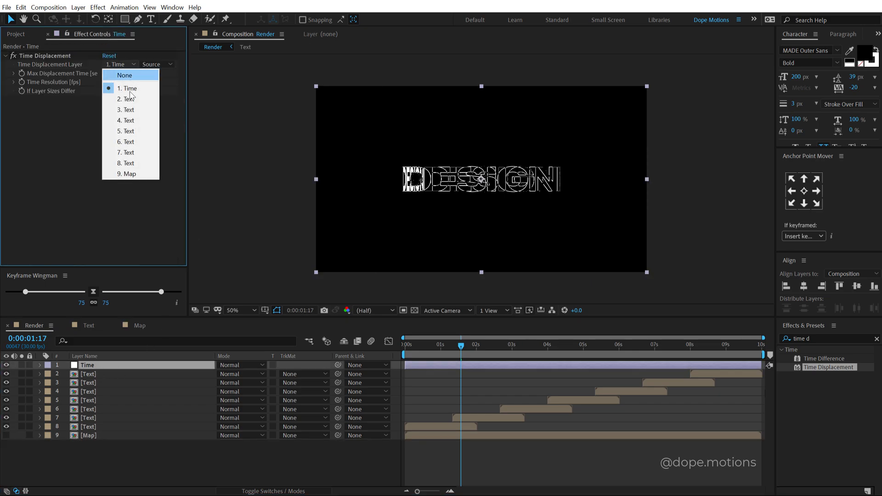
# Step: Point Time Displacement at the Map layer with 0.6 s max displacement and enable motion blur
pyautogui.click(129, 174)
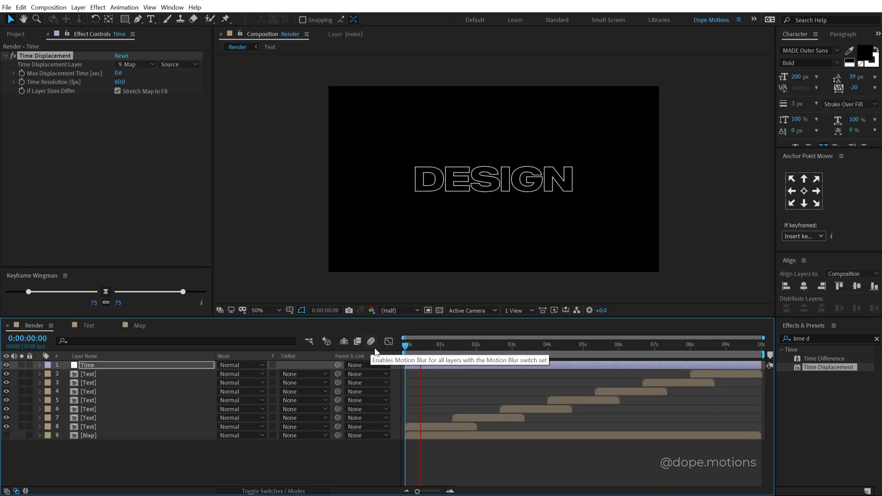
pyautogui.click(493, 345)
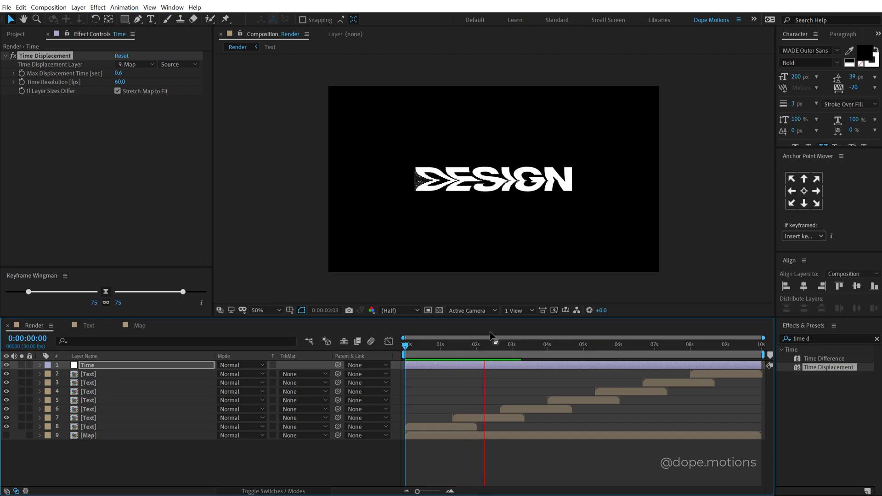
# Step: Browse the Nitrozme Cyber Week catalog, viewing the Transitions Library page
pyautogui.click(557, 345)
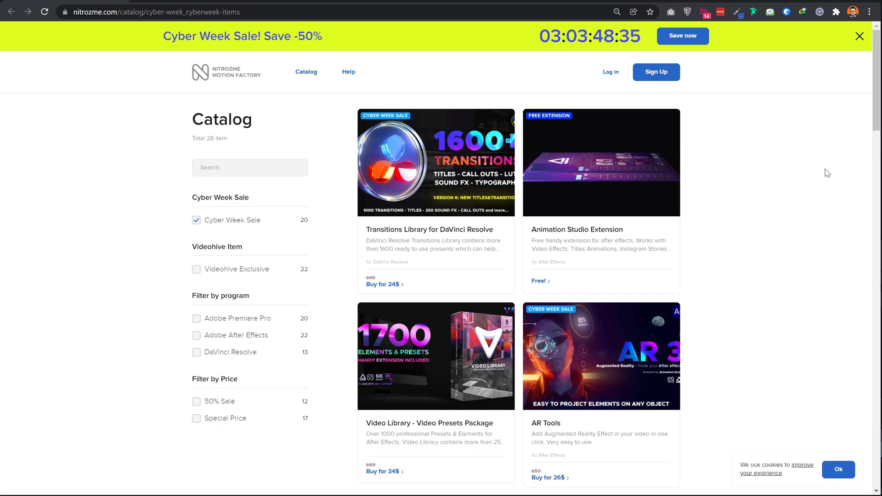
pyautogui.moveTo(400, 80)
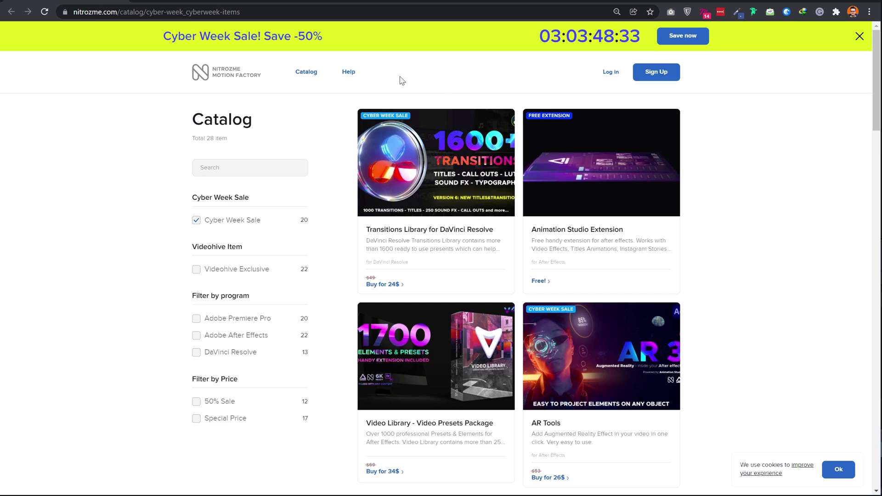
pyautogui.click(435, 357)
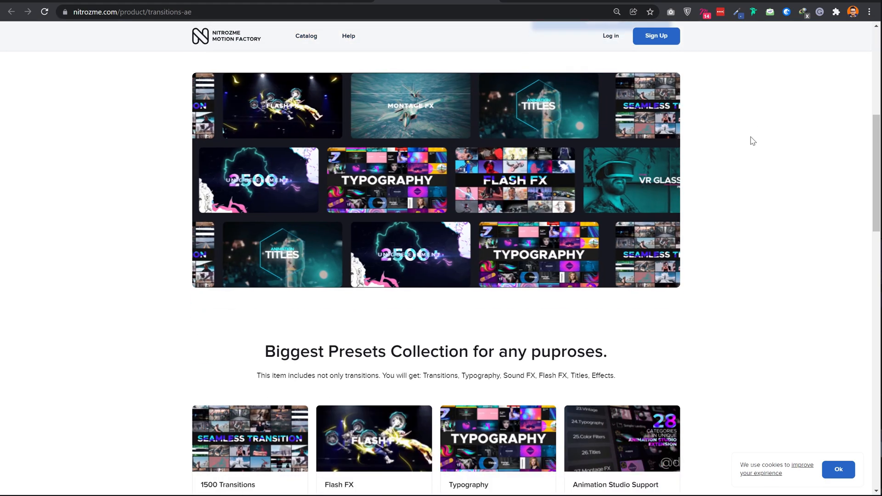
pyautogui.scroll(-3)
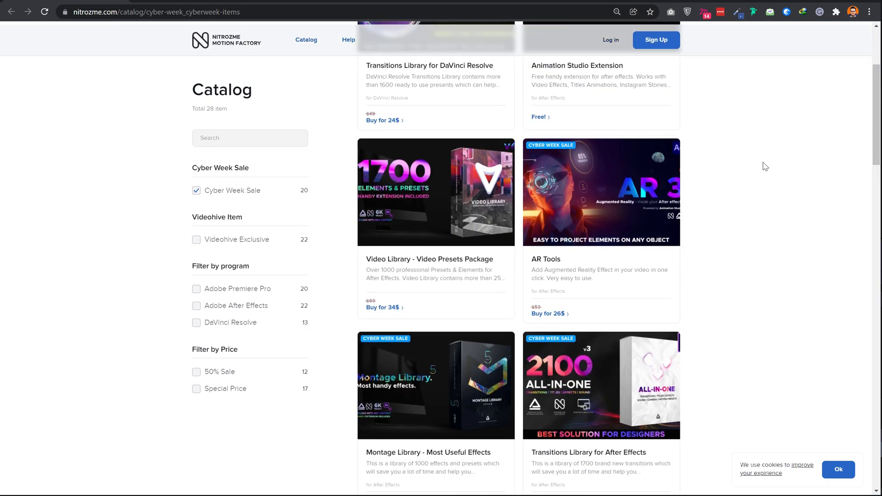
pyautogui.scroll(-3)
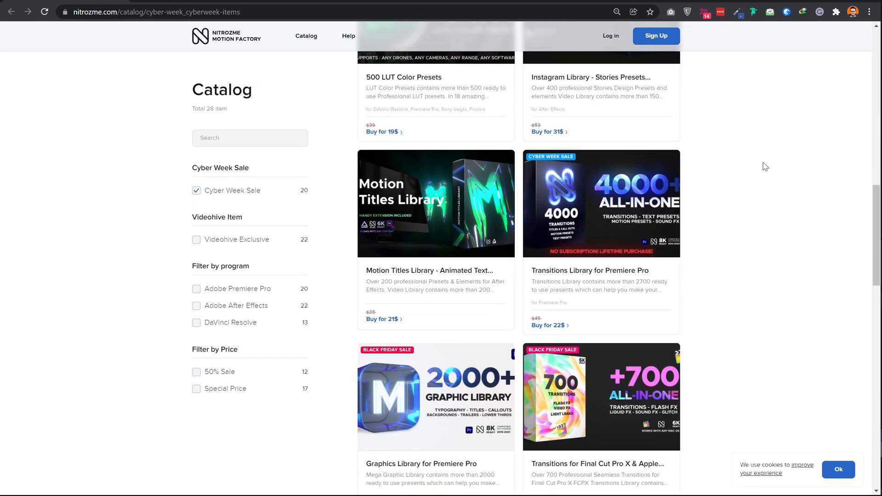
pyautogui.scroll(-3)
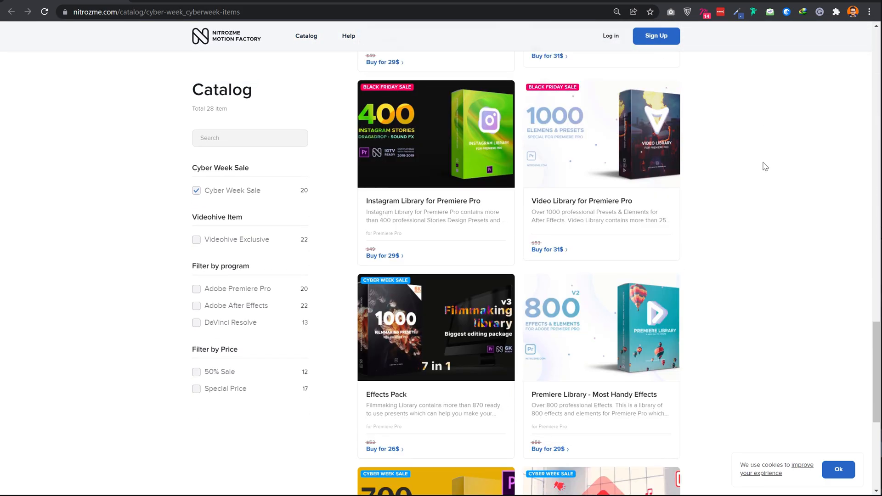
pyautogui.scroll(-3)
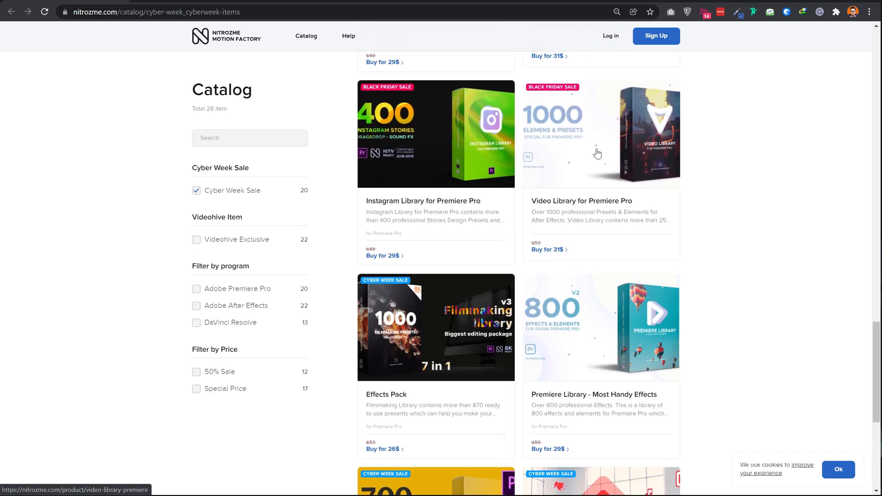
pyautogui.scroll(-3)
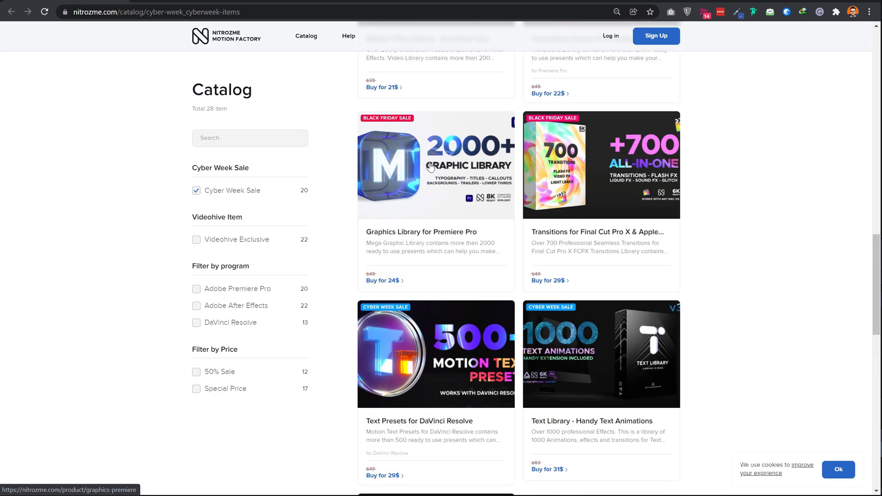
pyautogui.scroll(3)
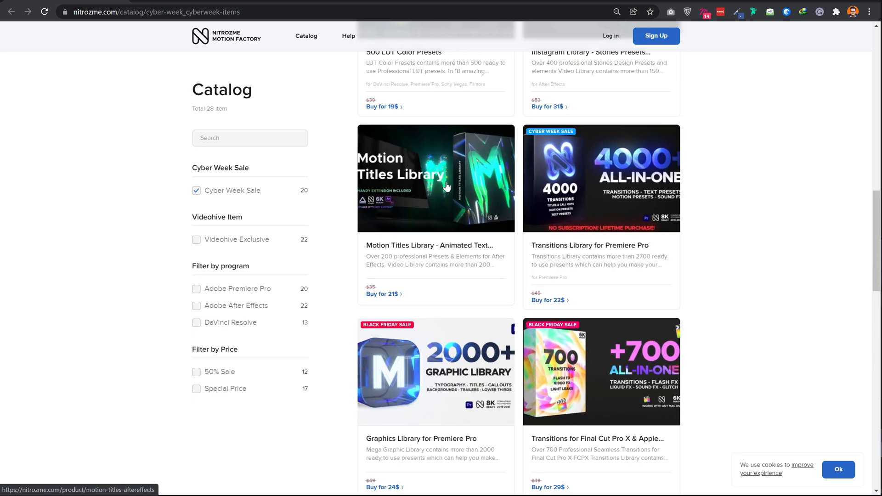
# Step: View the Motion Titles Library - Animated Text Package product page
pyautogui.click(416, 245)
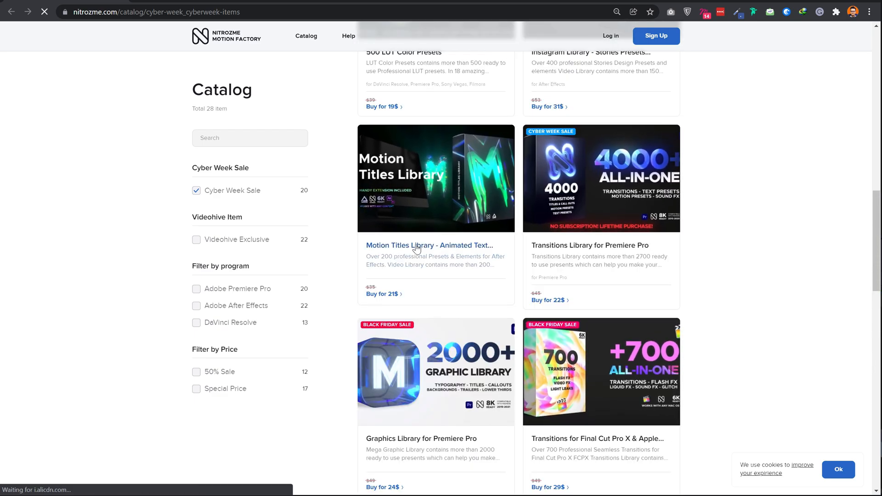
pyautogui.click(419, 245)
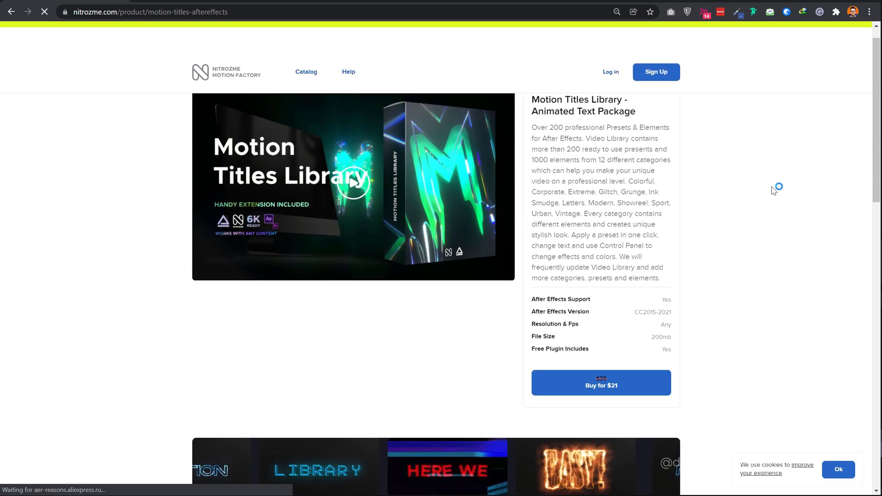
pyautogui.scroll(-3)
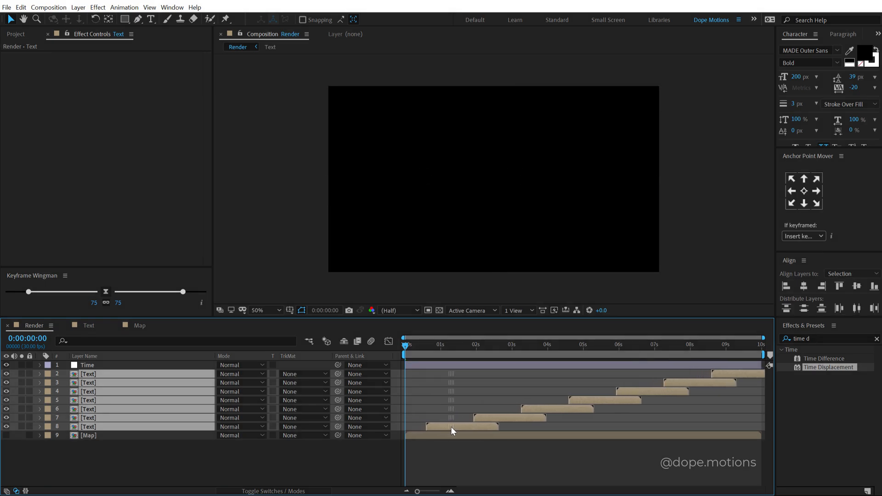
# Step: Pre-compose the Time and Text layers into a composition named 'Animation'
pyautogui.click(430, 344)
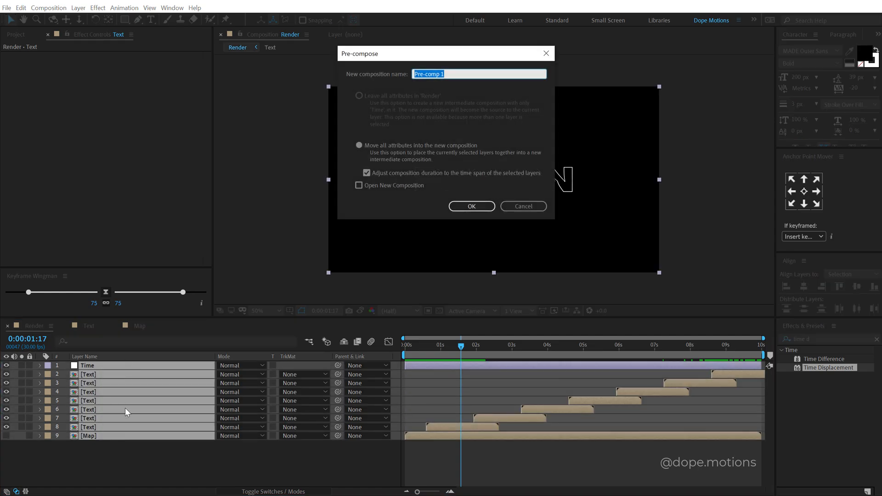
pyautogui.write('Animation')
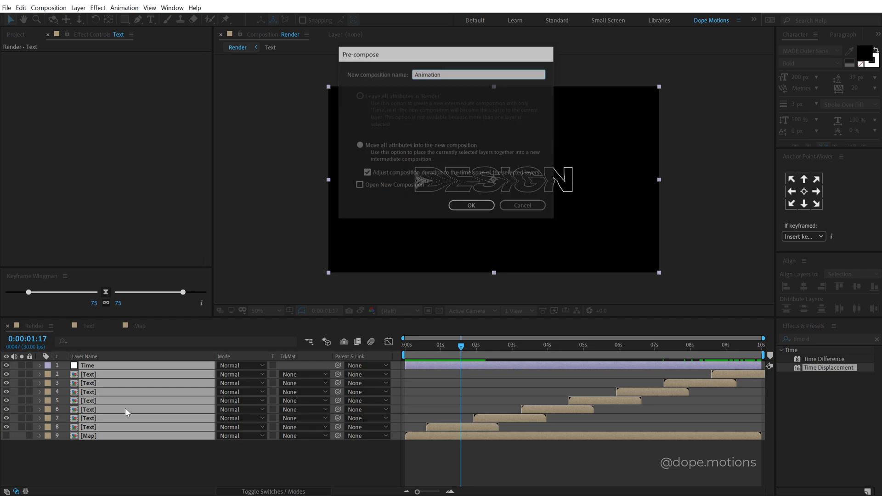
pyautogui.click(472, 206)
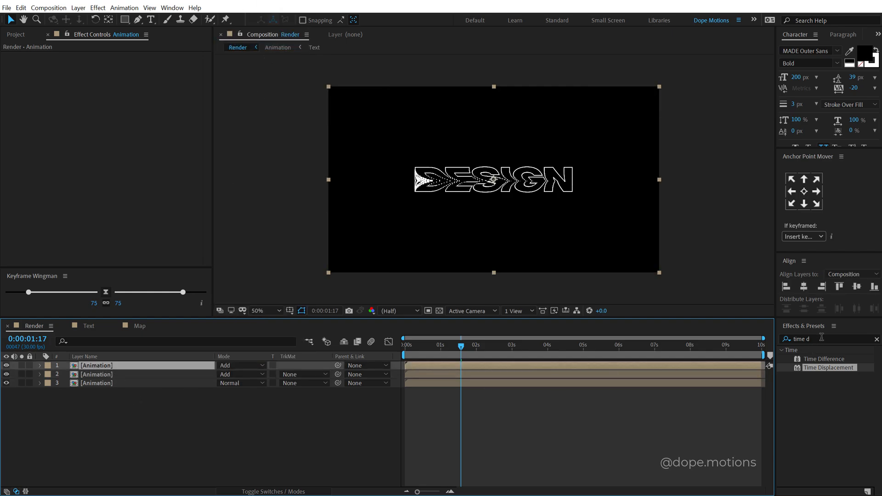
# Step: Apply Shift Channels to each Animation copy, keeping only red, green and blue respectively, then scrub to preview
pyautogui.write('shif')
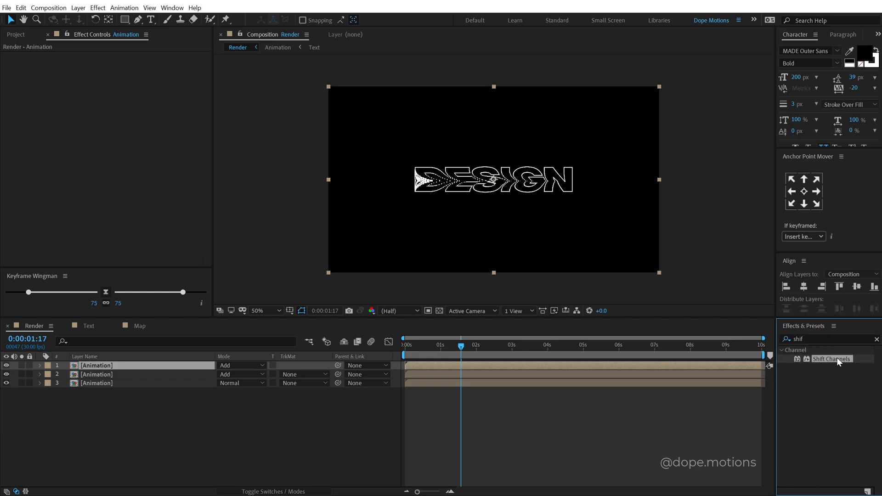
pyautogui.doubleClick(831, 358)
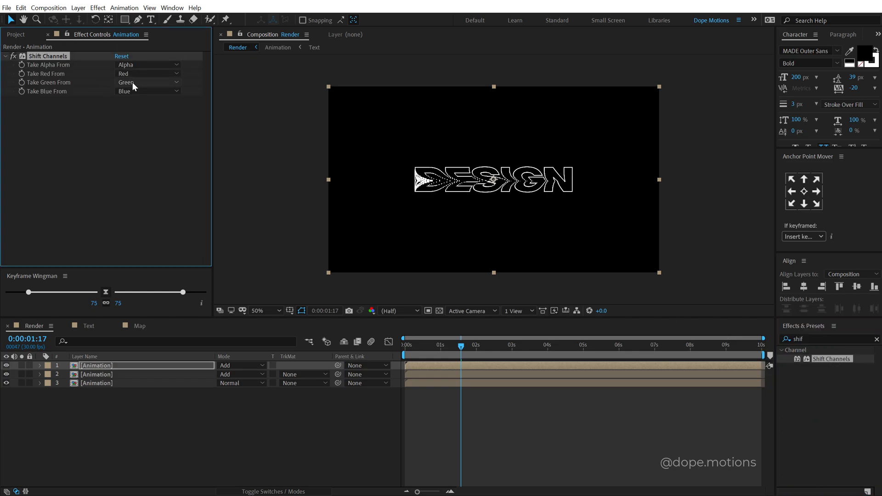
pyautogui.click(147, 82)
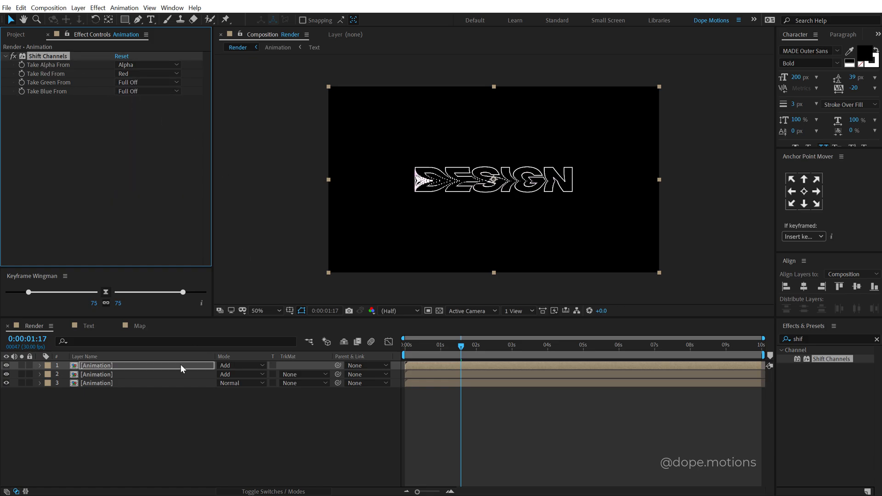
pyautogui.click(96, 375)
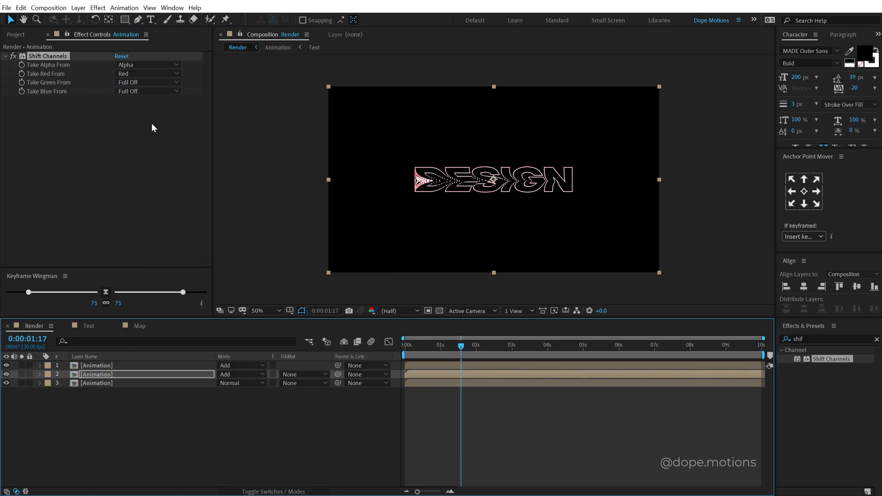
pyautogui.click(147, 74)
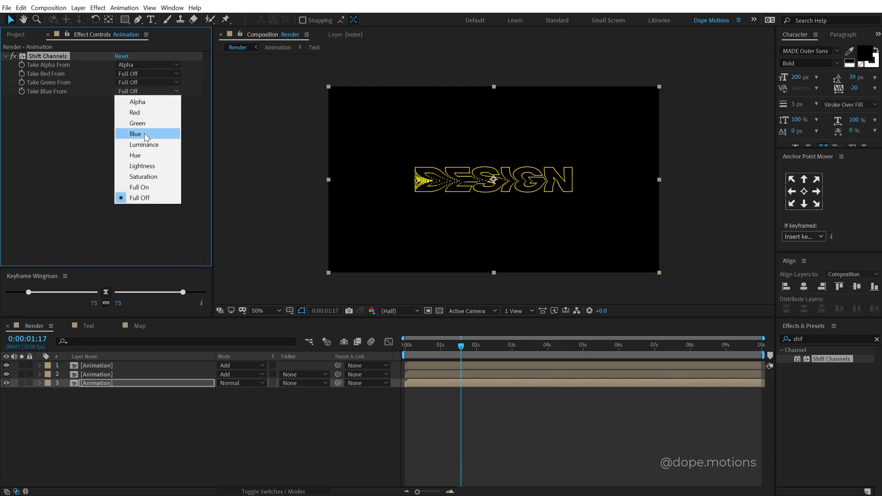
pyautogui.click(135, 134)
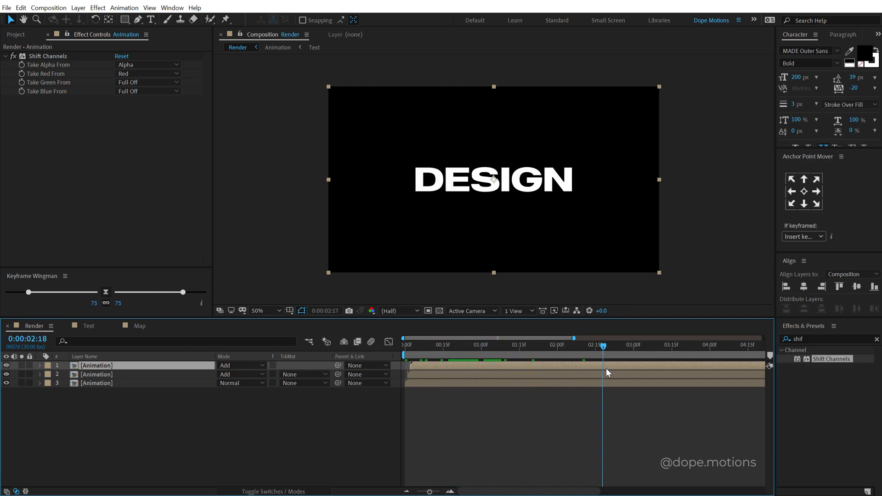
pyautogui.moveTo(603, 344); pyautogui.dragTo(540, 344)
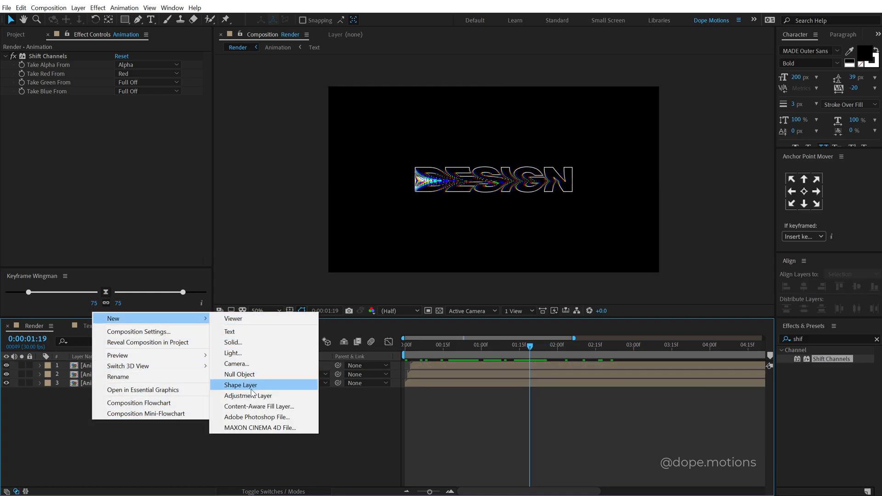
# Step: Create a 'Glow' adjustment layer with stacked Glow effects, Glow 2 at radius 160 and intensity 0.7
pyautogui.click(248, 395)
pyautogui.write('Glow')
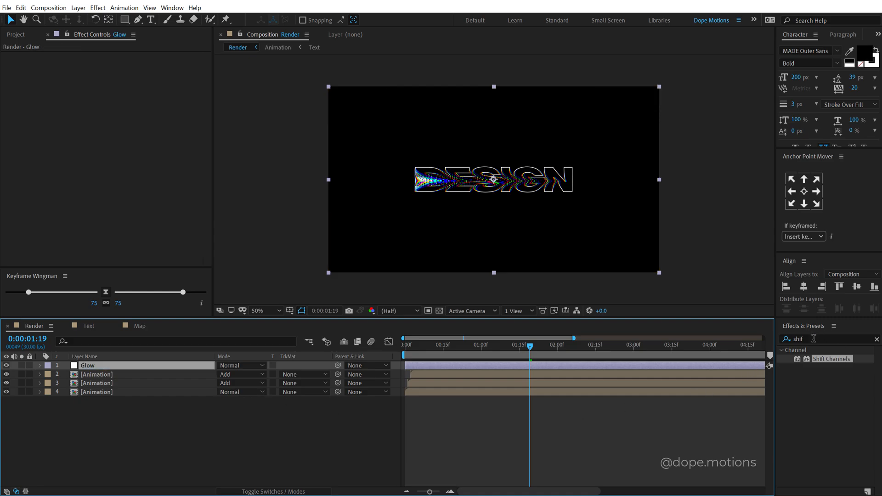
pyautogui.write('glow')
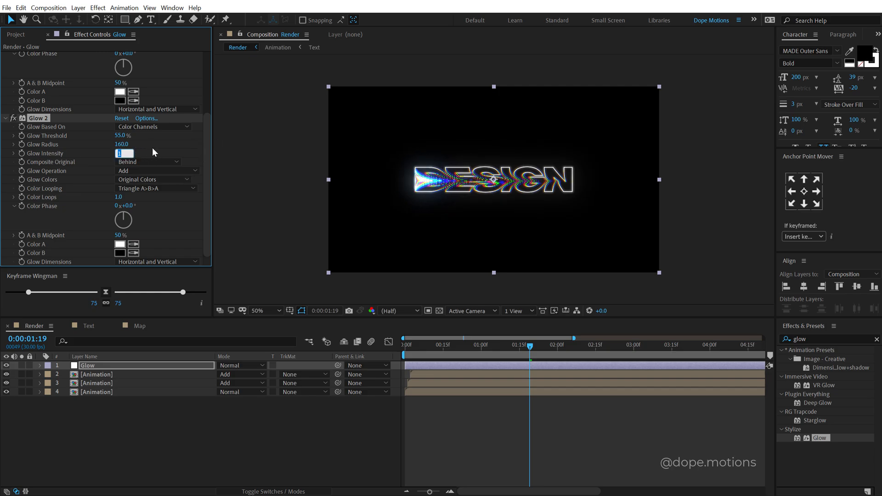
pyautogui.write('0.7')
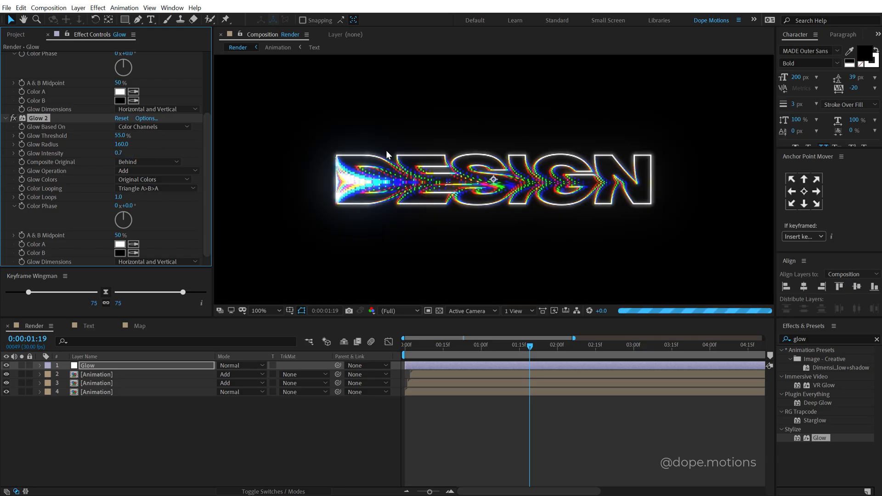
pyautogui.click(14, 35)
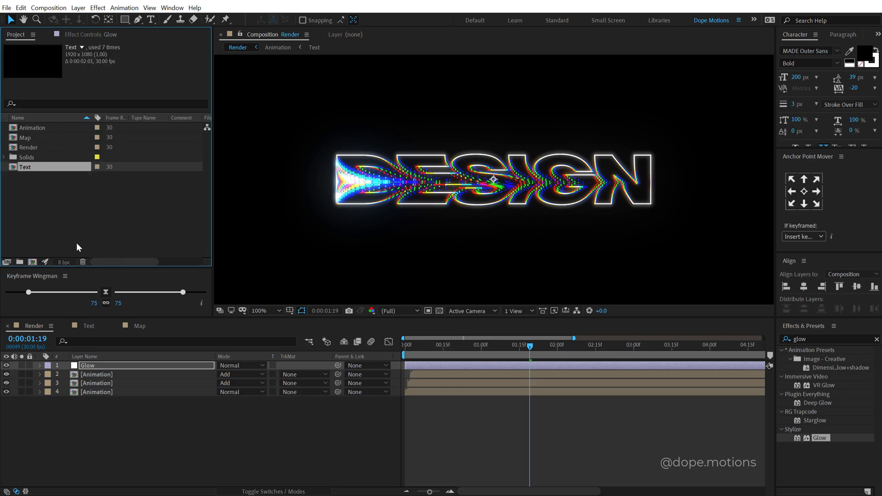
# Step: Create a 'Noise' adjustment layer with Noise at 5% and colour noise disabled
pyautogui.click(64, 261)
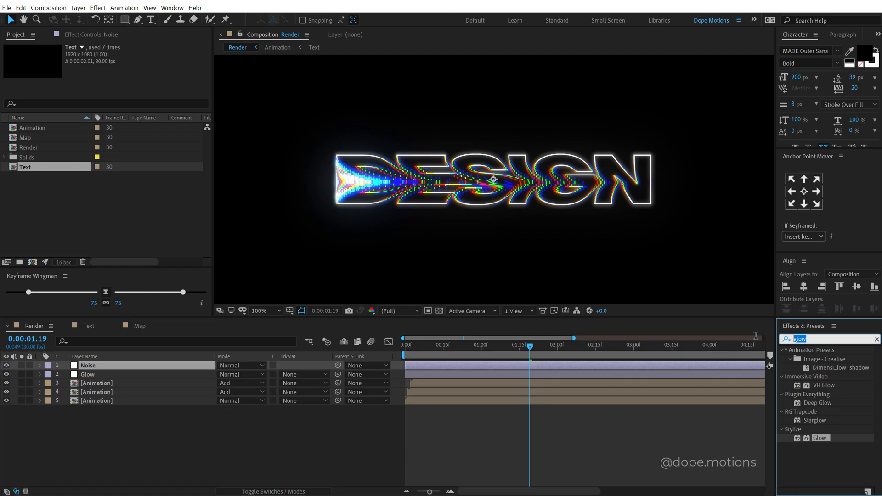
pyautogui.write('noi')
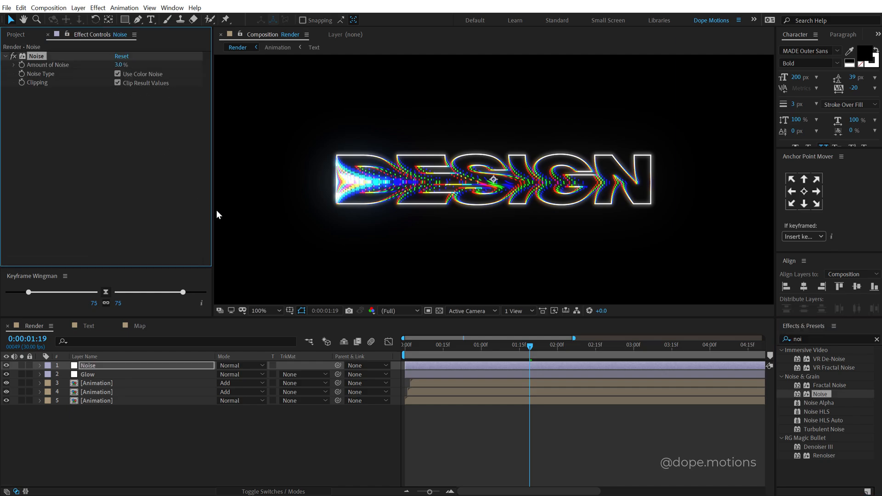
pyautogui.click(263, 311)
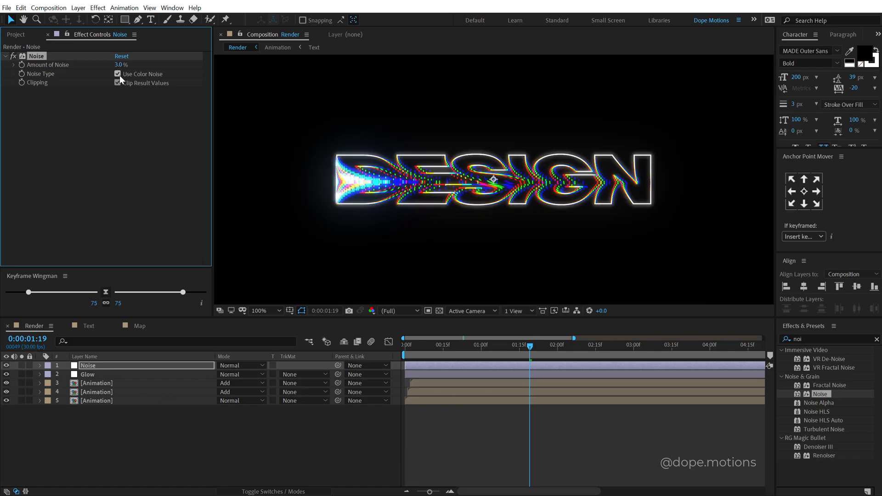
pyautogui.click(115, 74)
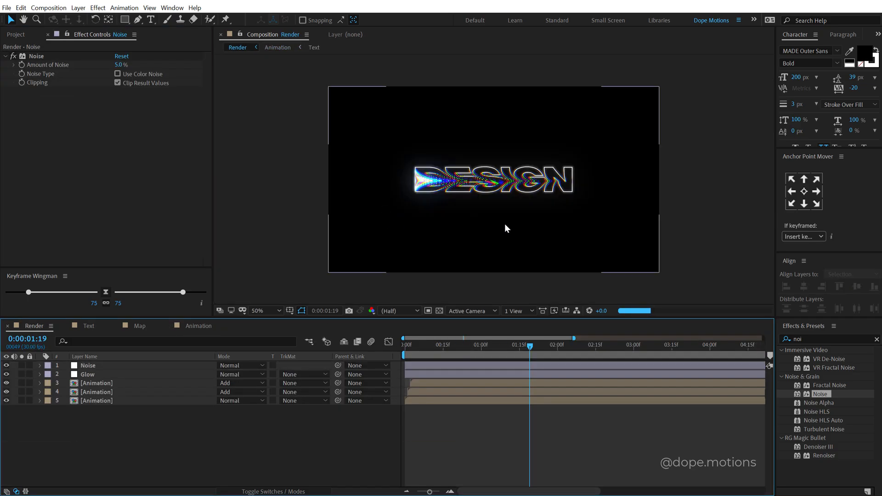
pyautogui.click(397, 310)
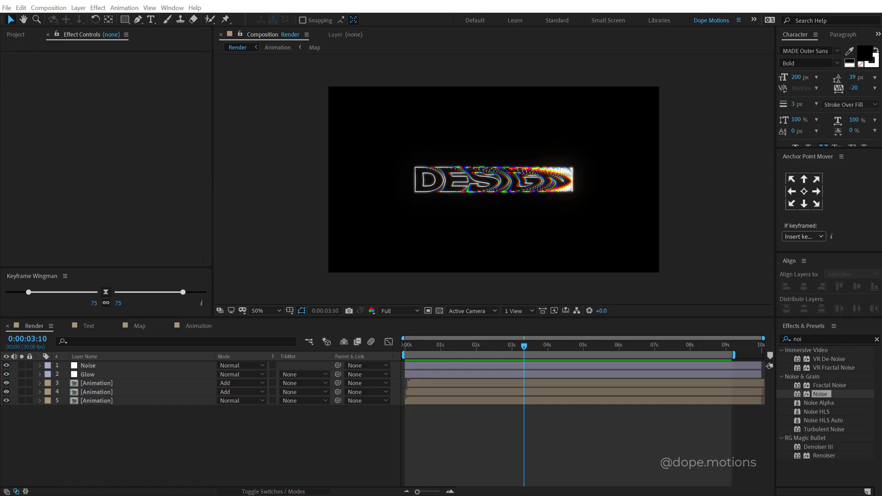
# Step: Rotate the Map gradient's Shape Layer 1 to 90° and check the resulting displacement in Render
pyautogui.click(140, 325)
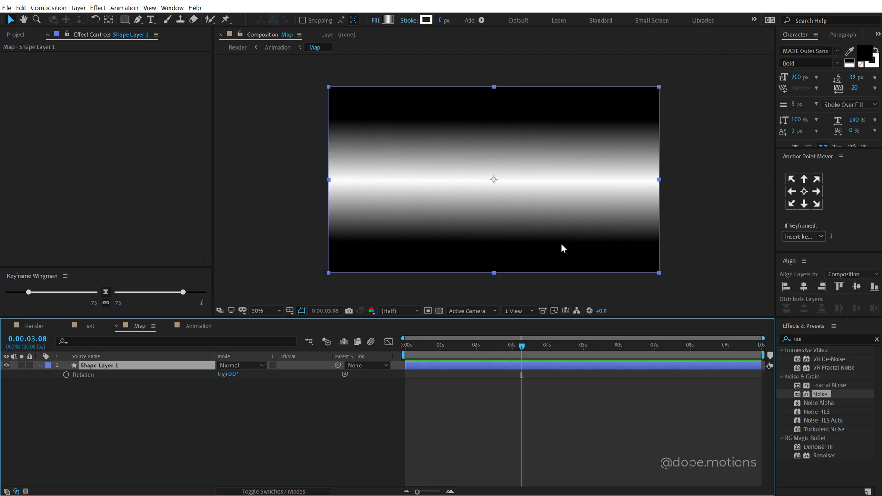
pyautogui.moveTo(237, 382)
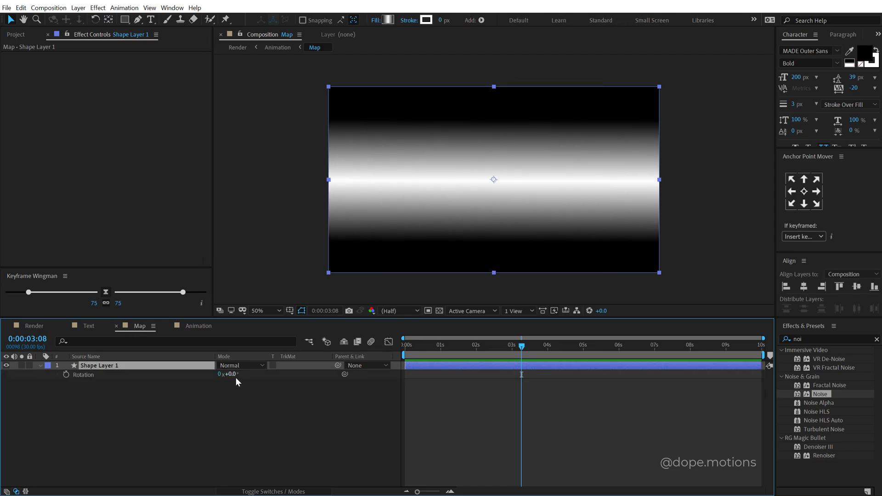
pyautogui.doubleClick(230, 374)
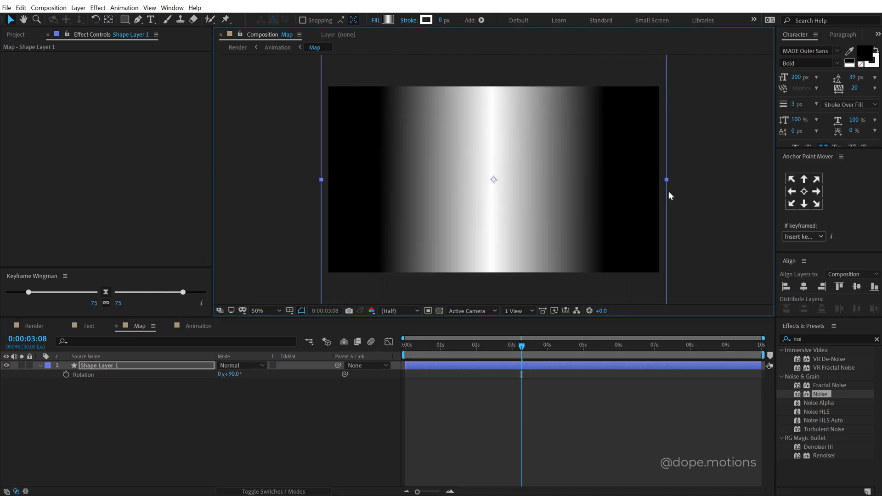
pyautogui.click(236, 48)
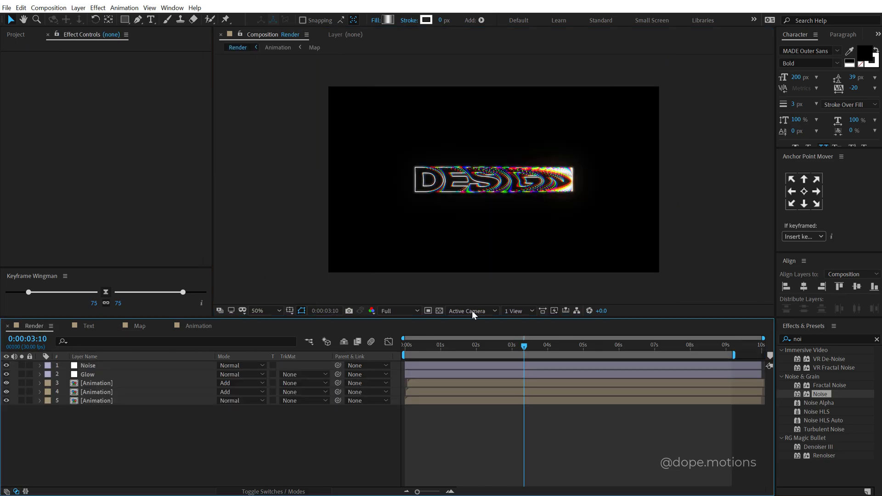
pyautogui.click(403, 344)
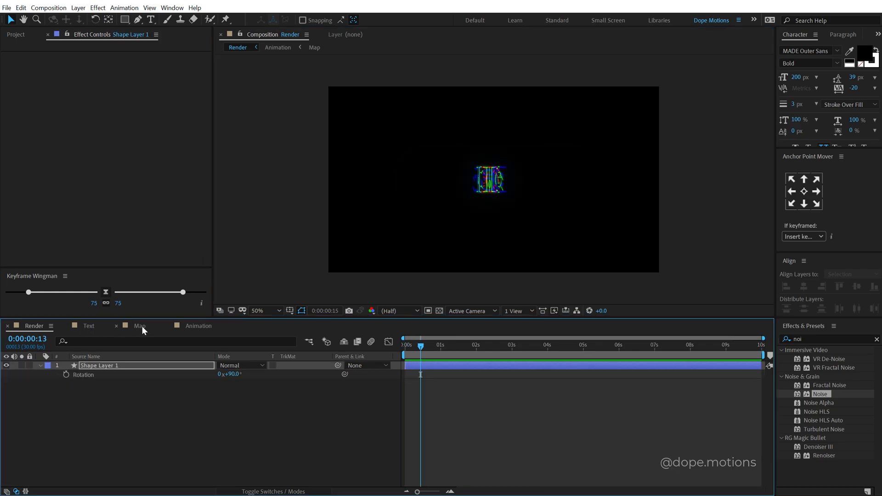
pyautogui.click(140, 325)
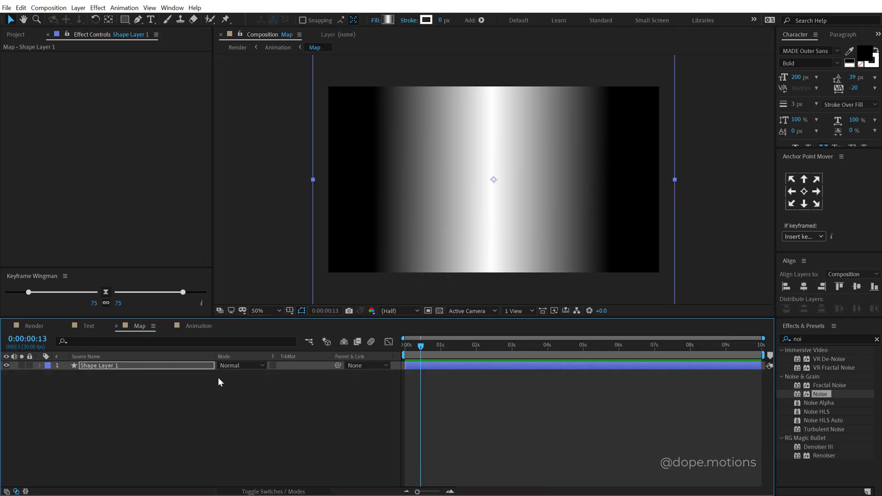